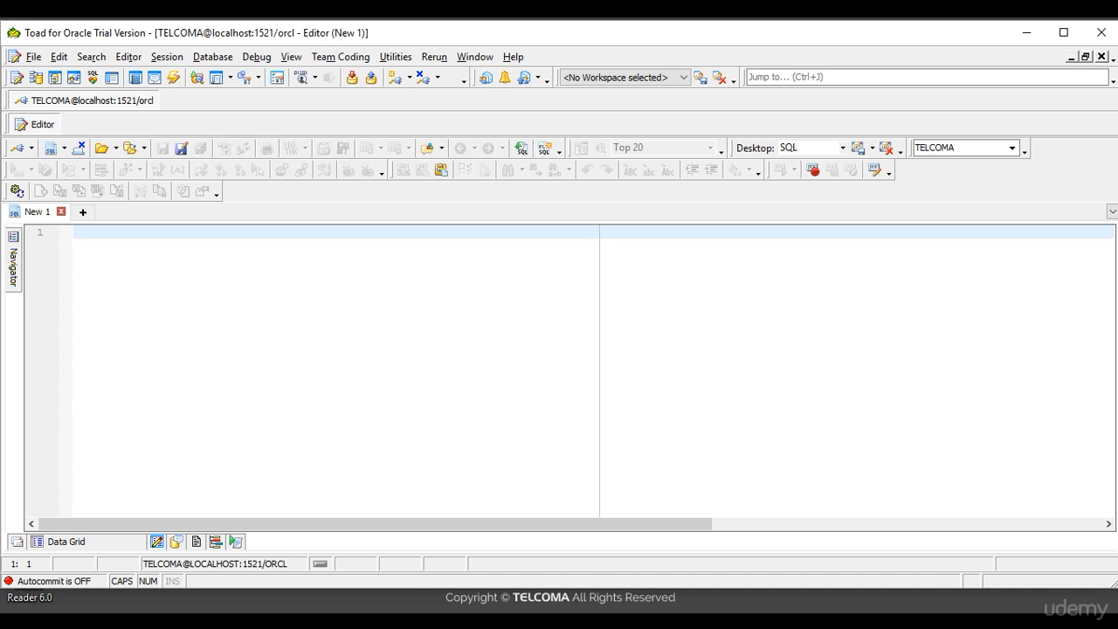
{"action": "mouse_move", "coordinate": [137, 36]}
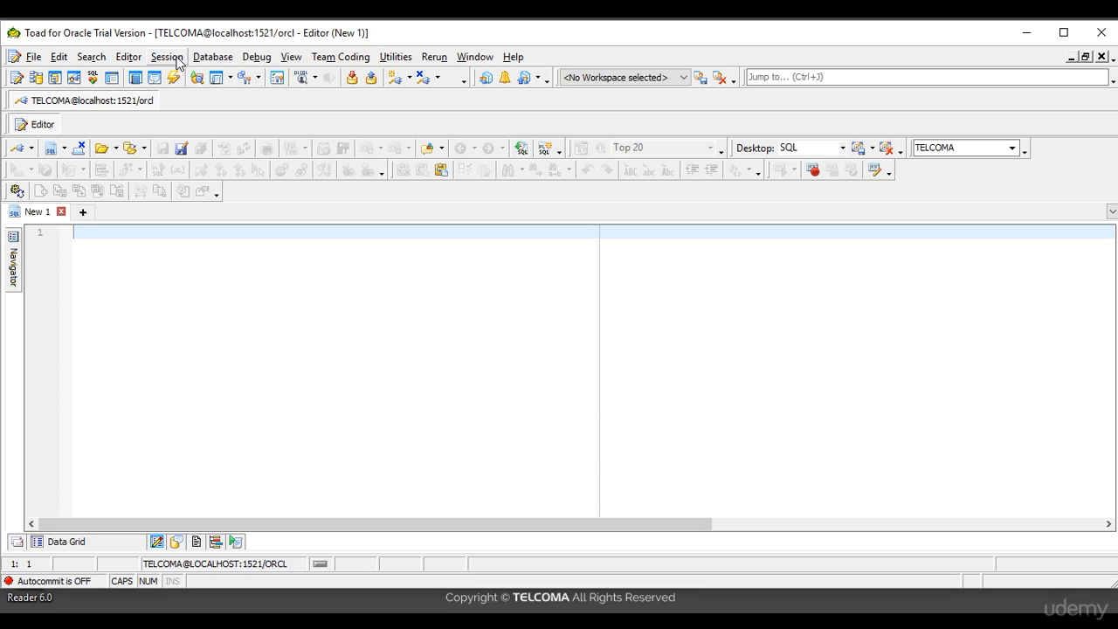
Open the Database Login window with the saved TELCOMA, HOSPITAL and SYS connections
{"action": "left_click", "coordinate": [167, 56]}
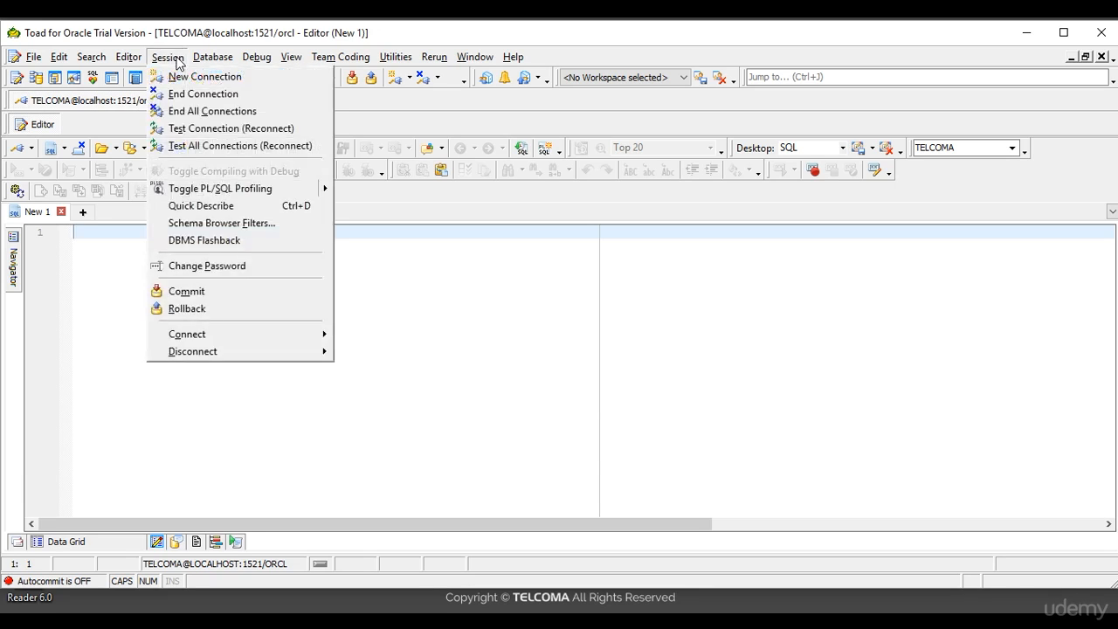
{"action": "left_click", "coordinate": [204, 76]}
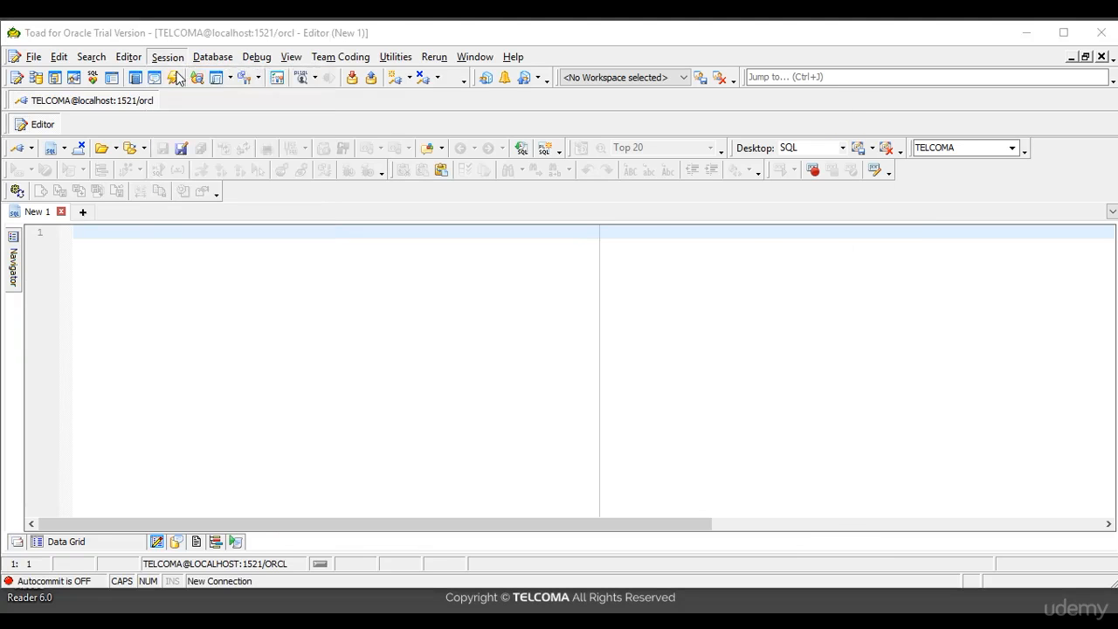
{"action": "left_click", "coordinate": [19, 77]}
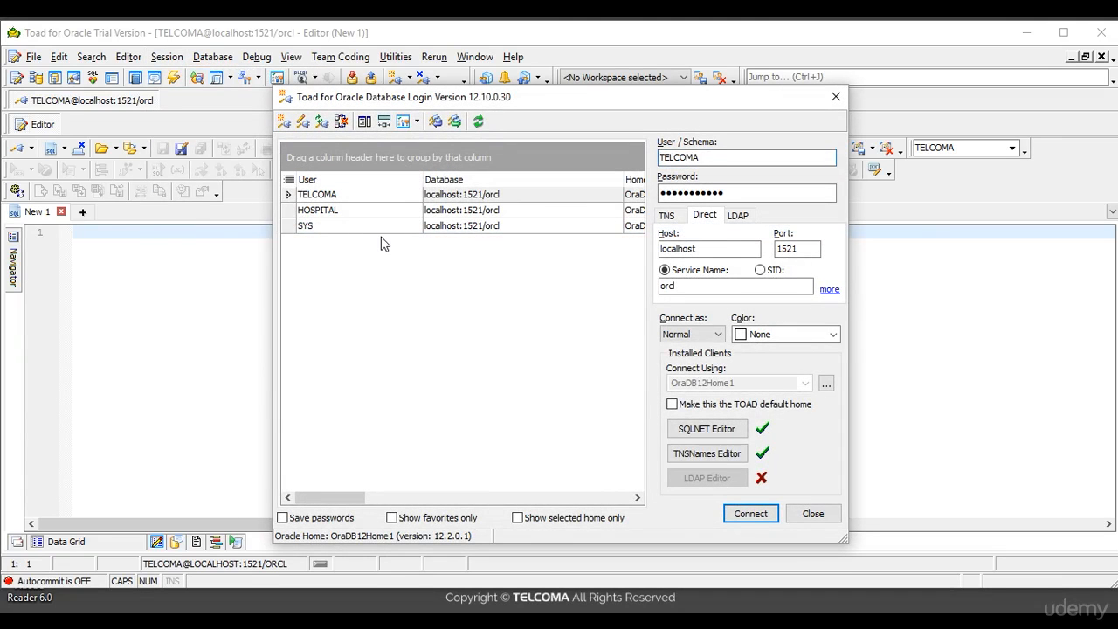
{"action": "mouse_move", "coordinate": [343, 222]}
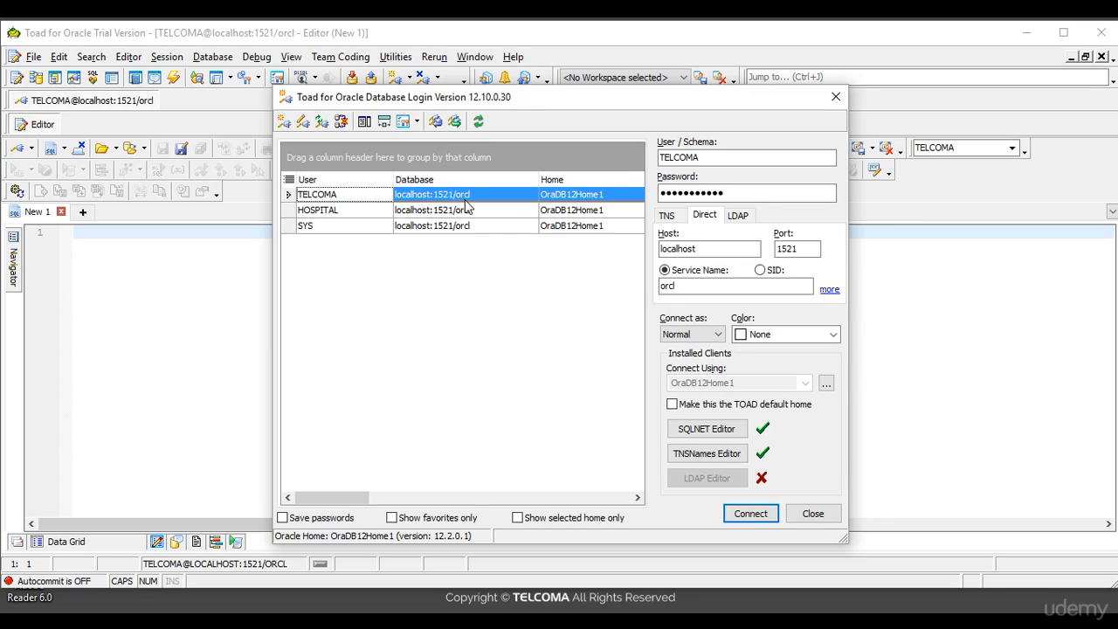
{"action": "mouse_move", "coordinate": [479, 206]}
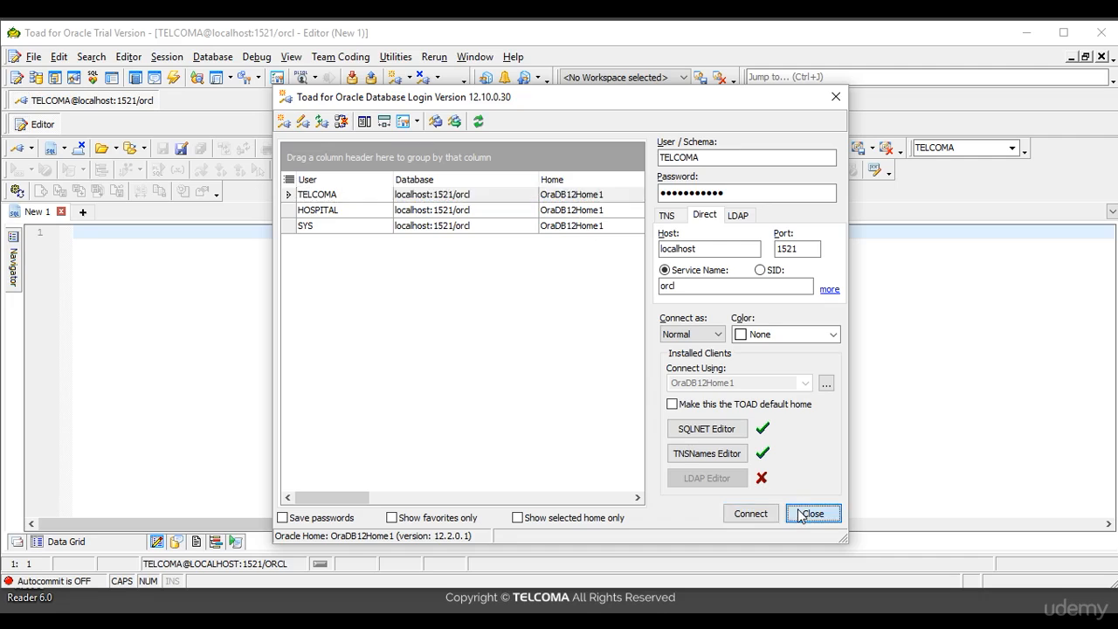
Close the login window without connecting, returning to the TELCOMA SQL editor
{"action": "left_click", "coordinate": [812, 514]}
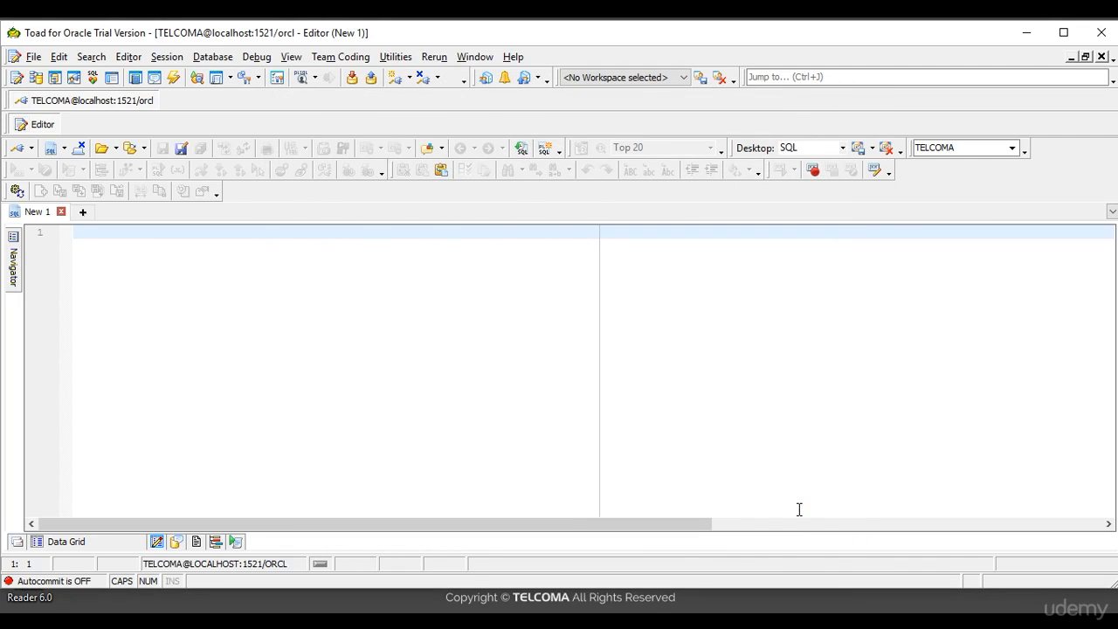
{"action": "mouse_move", "coordinate": [786, 503]}
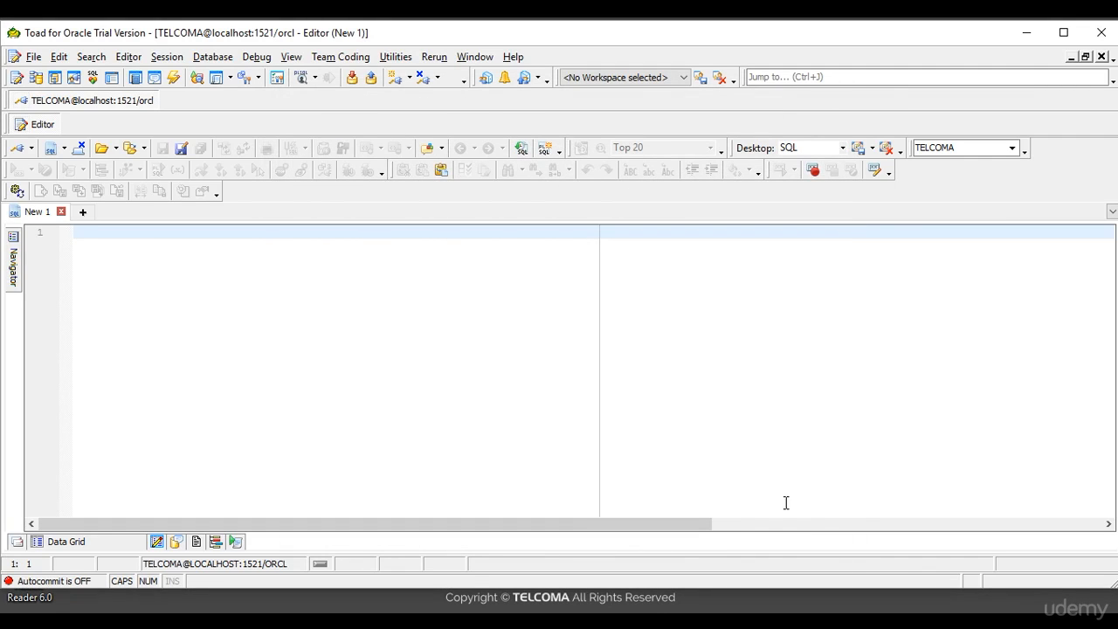
{"action": "mouse_move", "coordinate": [464, 455]}
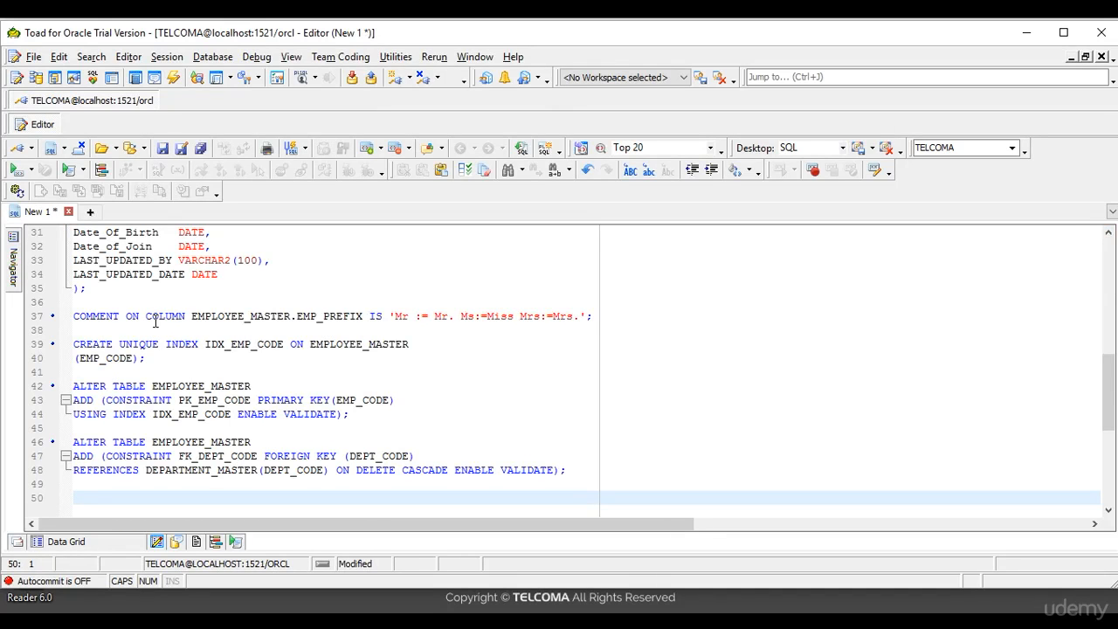
{"action": "scroll", "scroll_direction": "up", "scroll_amount": 3}
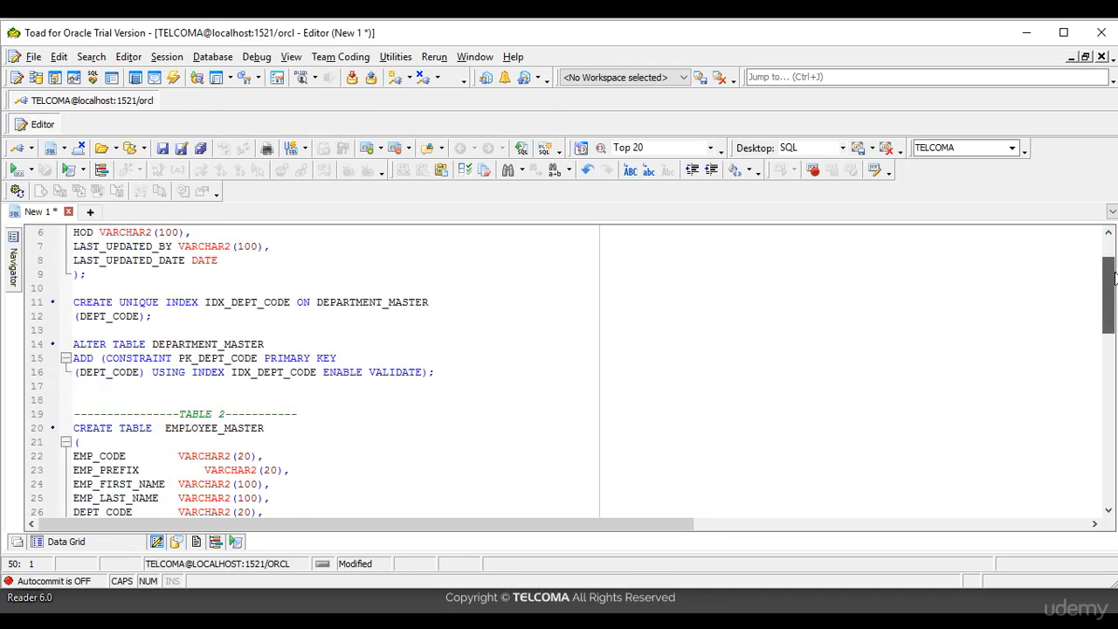
{"action": "scroll", "scroll_direction": "up", "scroll_amount": 3}
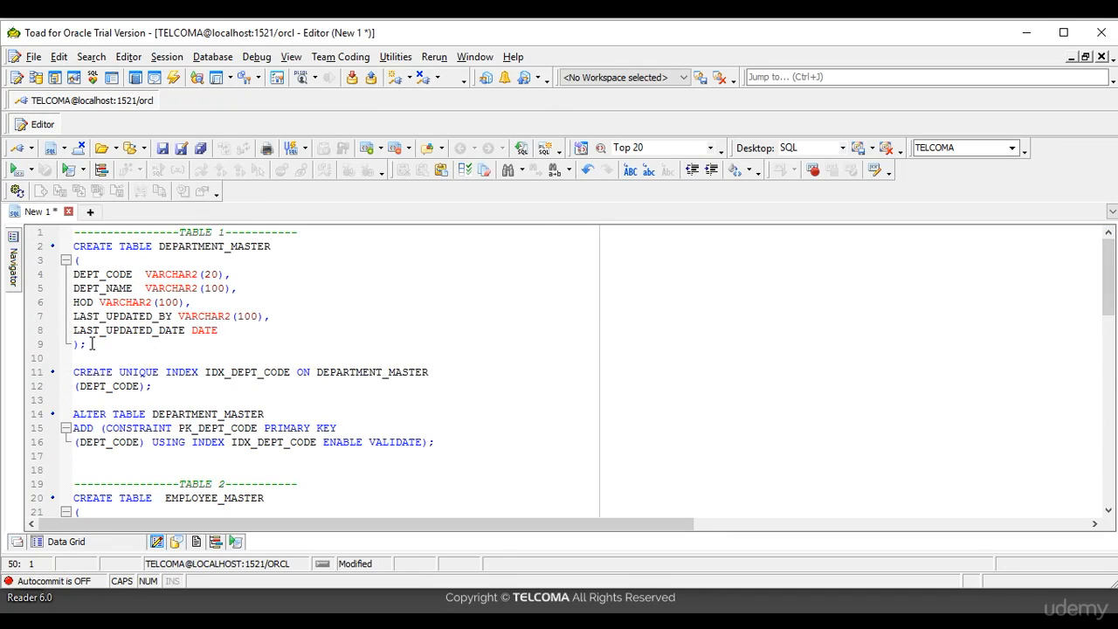
{"action": "left_click_drag", "start_coordinate": [76, 246], "coordinate": [86, 343]}
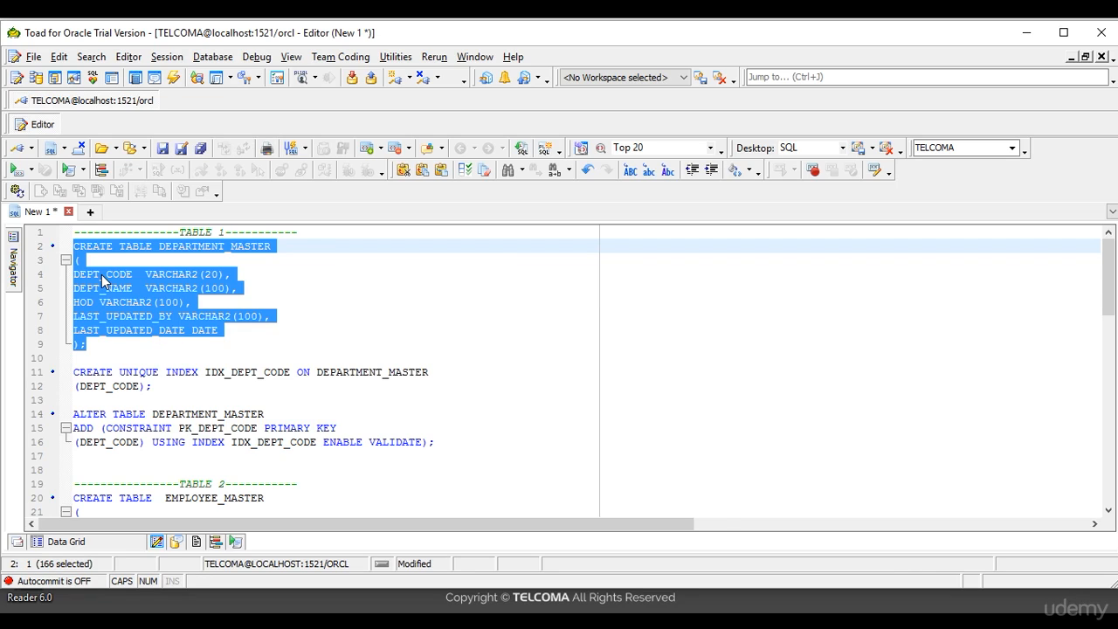
{"action": "double_click", "coordinate": [102, 274]}
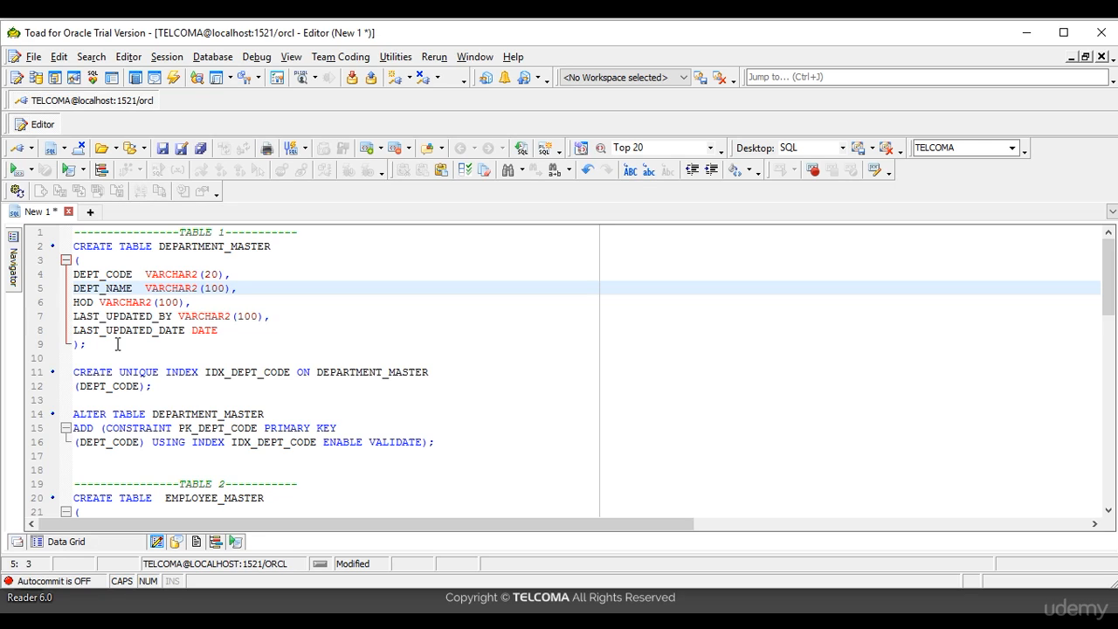
{"action": "mouse_move", "coordinate": [1012, 292]}
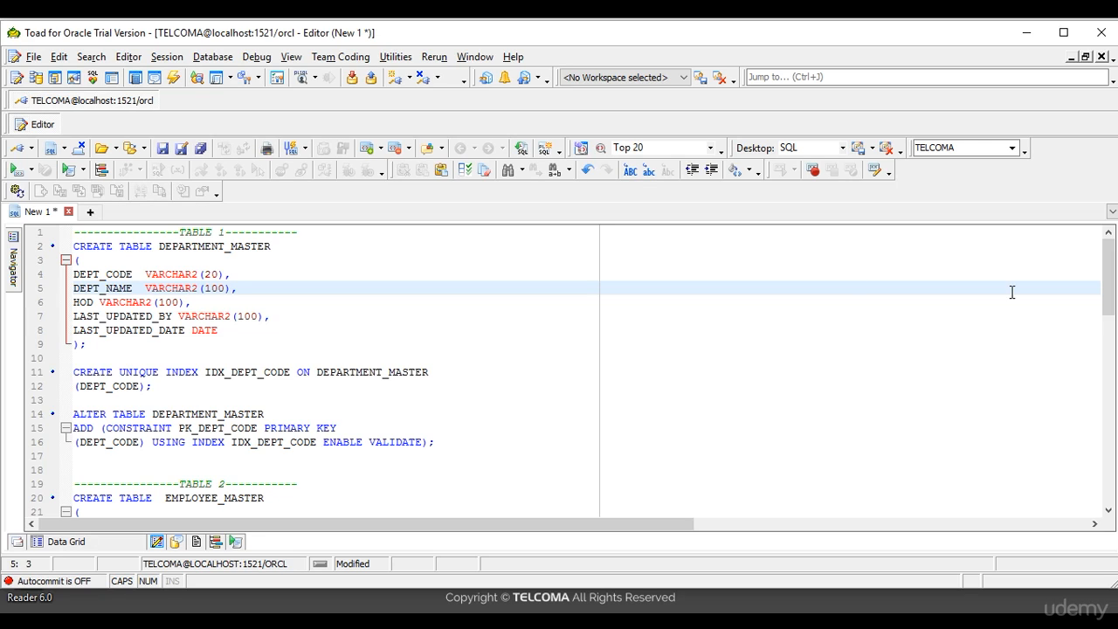
{"action": "scroll", "scroll_direction": "down", "scroll_amount": 3}
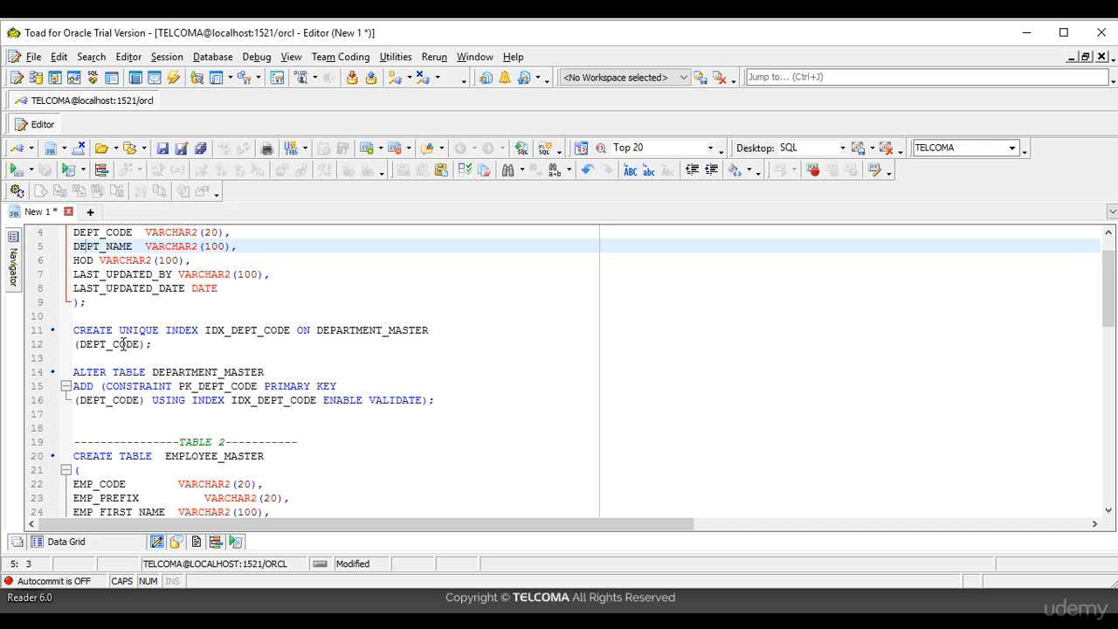
{"action": "double_click", "coordinate": [113, 344]}
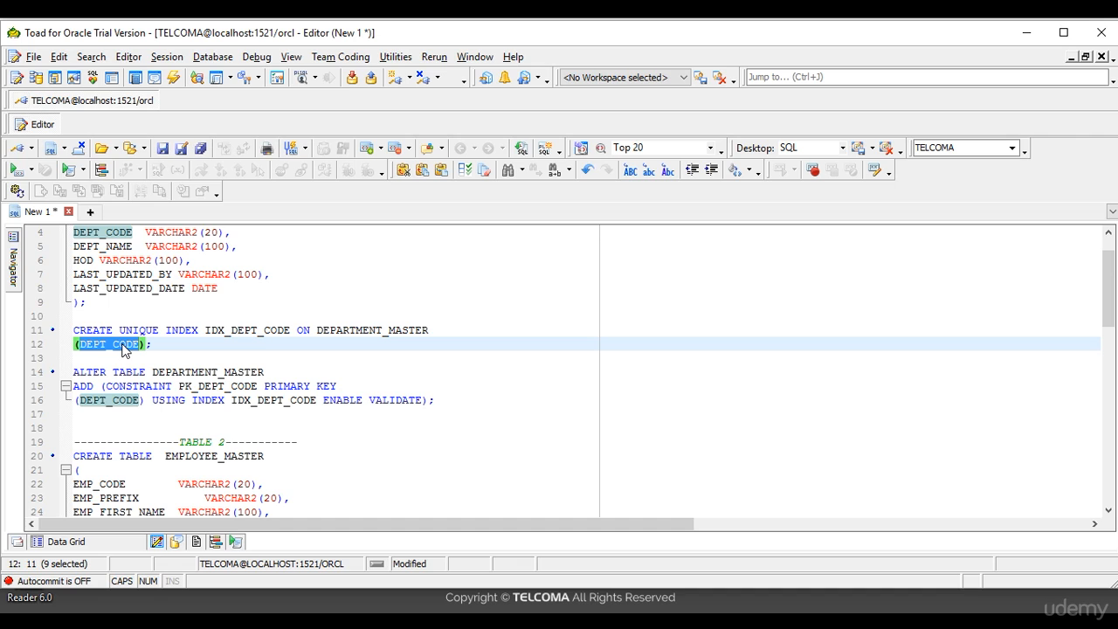
{"action": "mouse_move", "coordinate": [533, 389]}
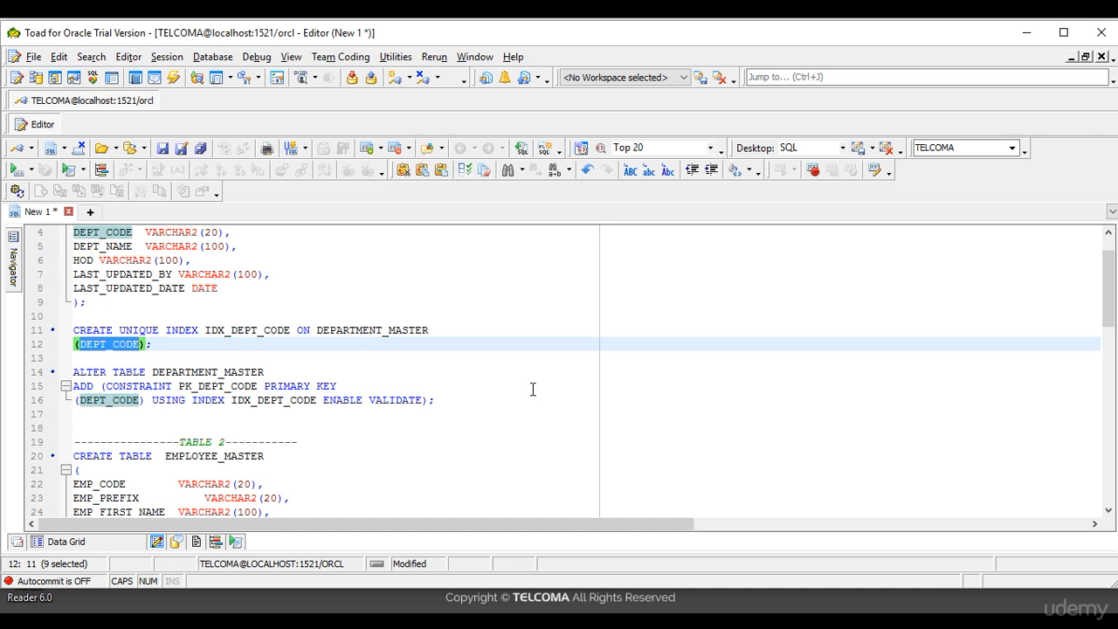
{"action": "left_click_drag", "start_coordinate": [75, 344], "coordinate": [437, 400]}
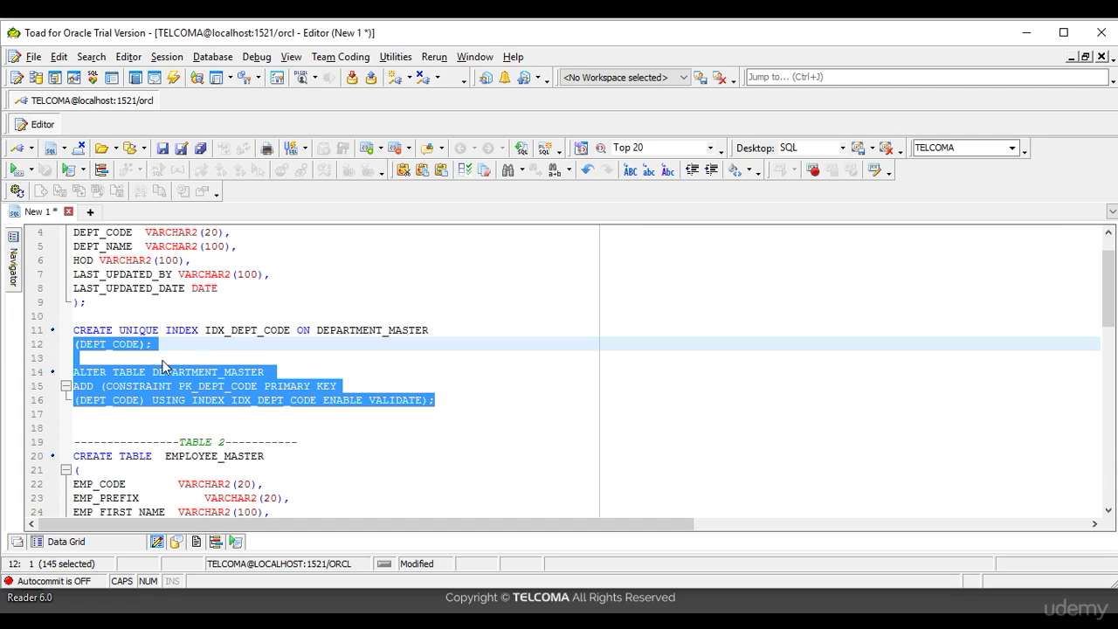
{"action": "left_click", "coordinate": [360, 350]}
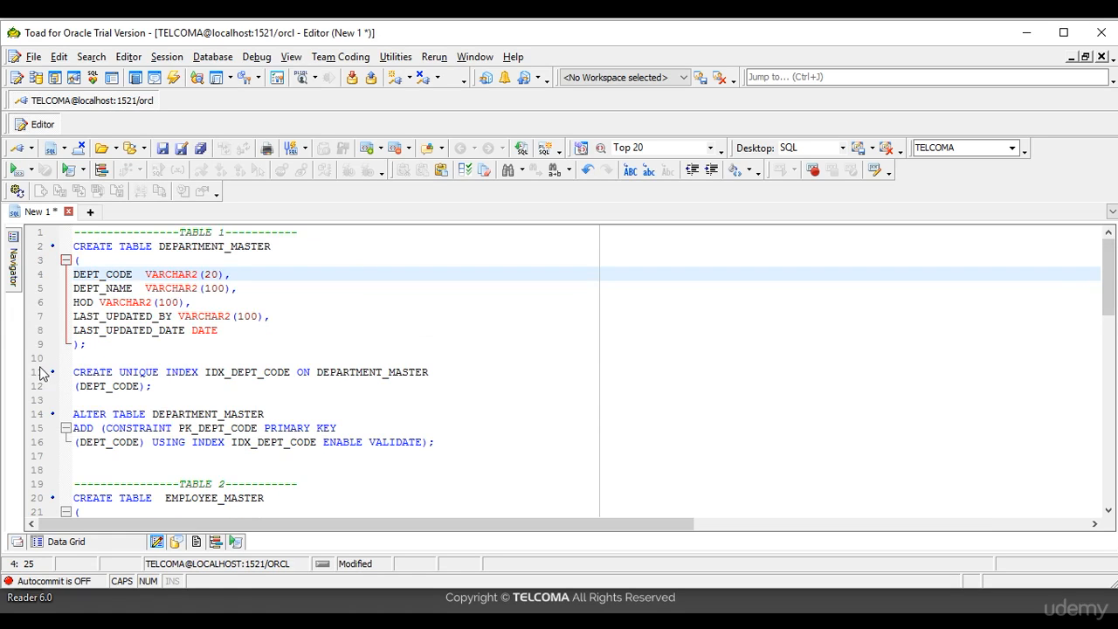
Select the DEPARTMENT_MASTER column definitions in the script
{"action": "left_click_drag", "start_coordinate": [74, 274], "coordinate": [85, 343]}
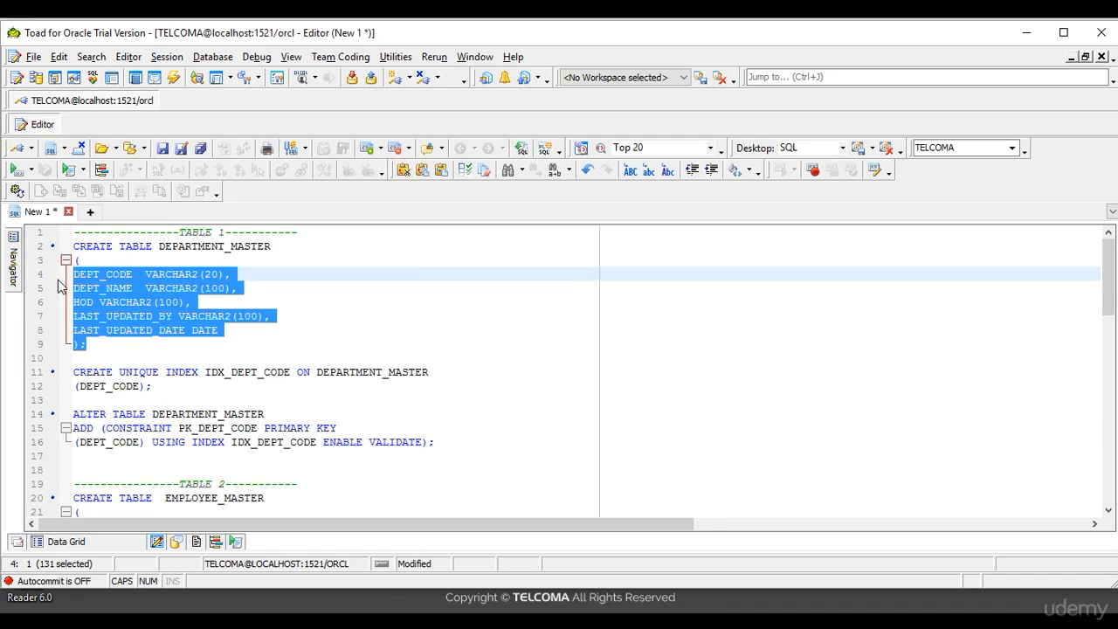
{"action": "mouse_move", "coordinate": [62, 242]}
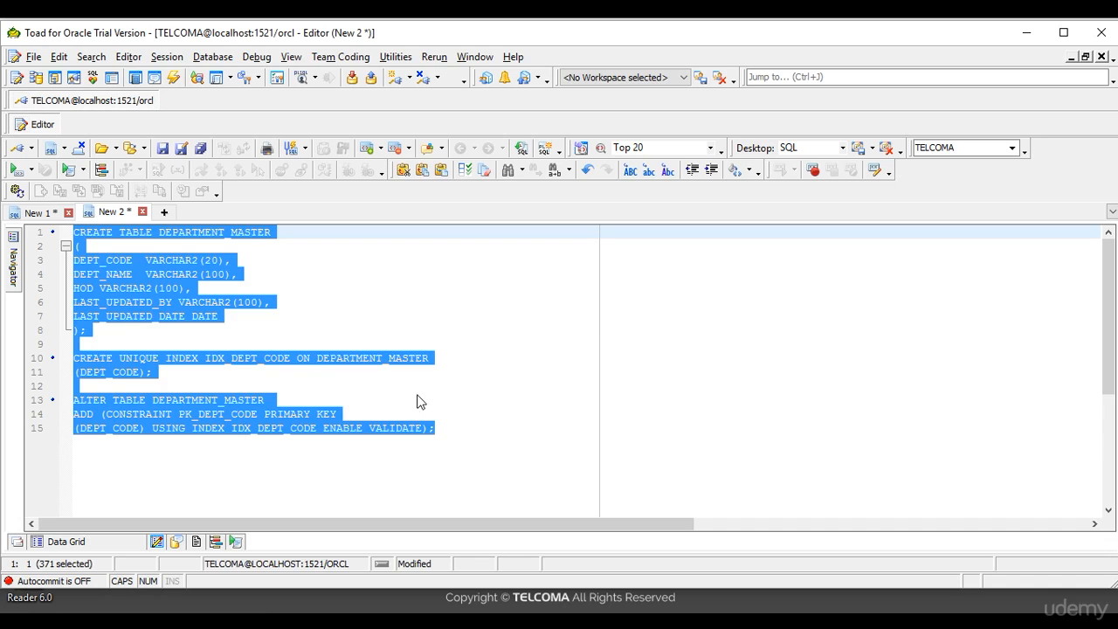
{"action": "mouse_move", "coordinate": [509, 422]}
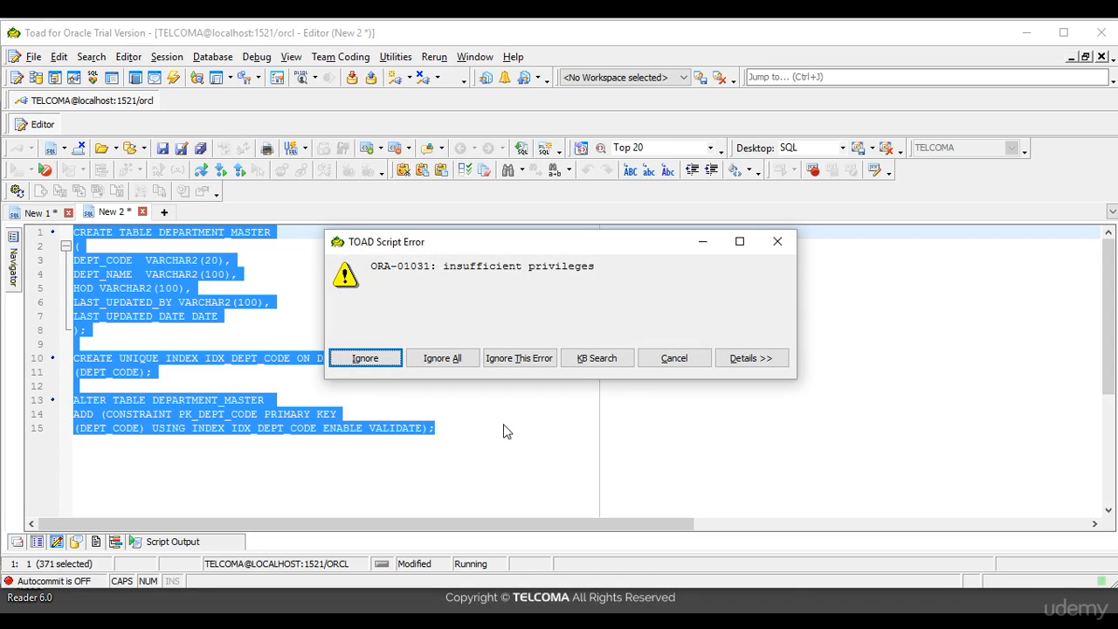
{"action": "mouse_move", "coordinate": [777, 241]}
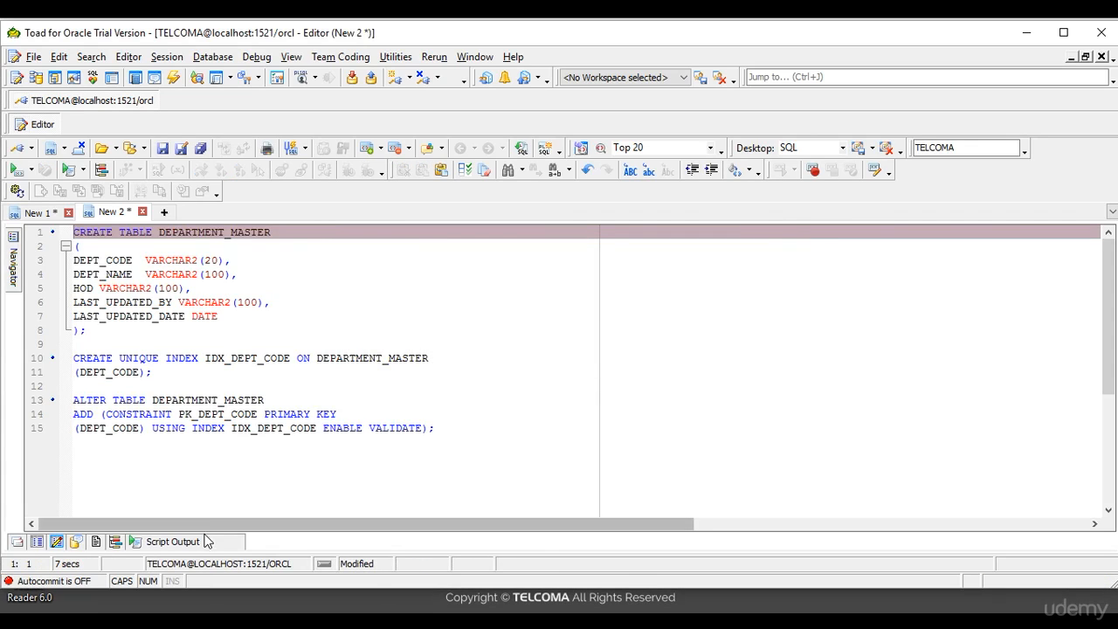
Clear the selection in the copied DEPARTMENT_MASTER statements in New 2
{"action": "left_click", "coordinate": [172, 542]}
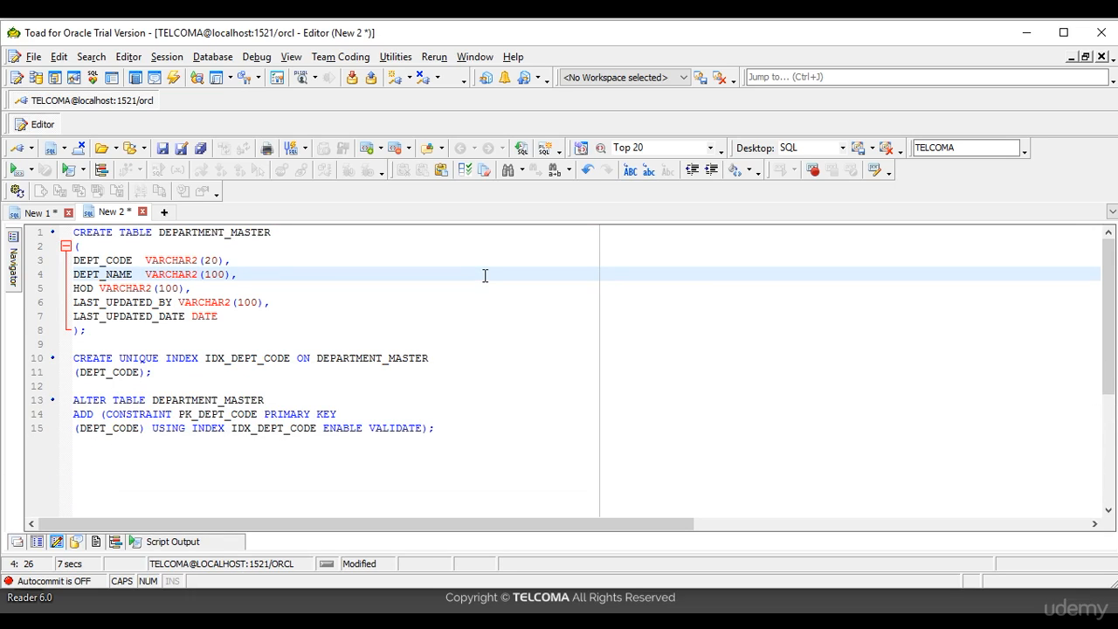
{"action": "mouse_move", "coordinate": [103, 186]}
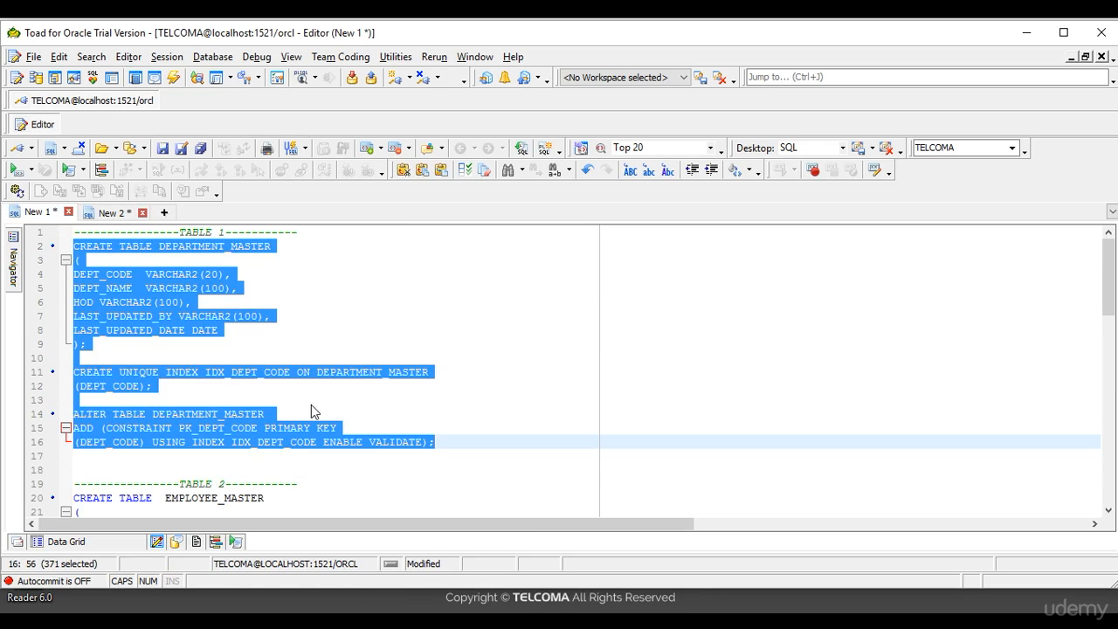
Scroll down through the script toward the EMPLOYEE_MASTER foreign key statement
{"action": "scroll", "scroll_direction": "down", "scroll_amount": 3}
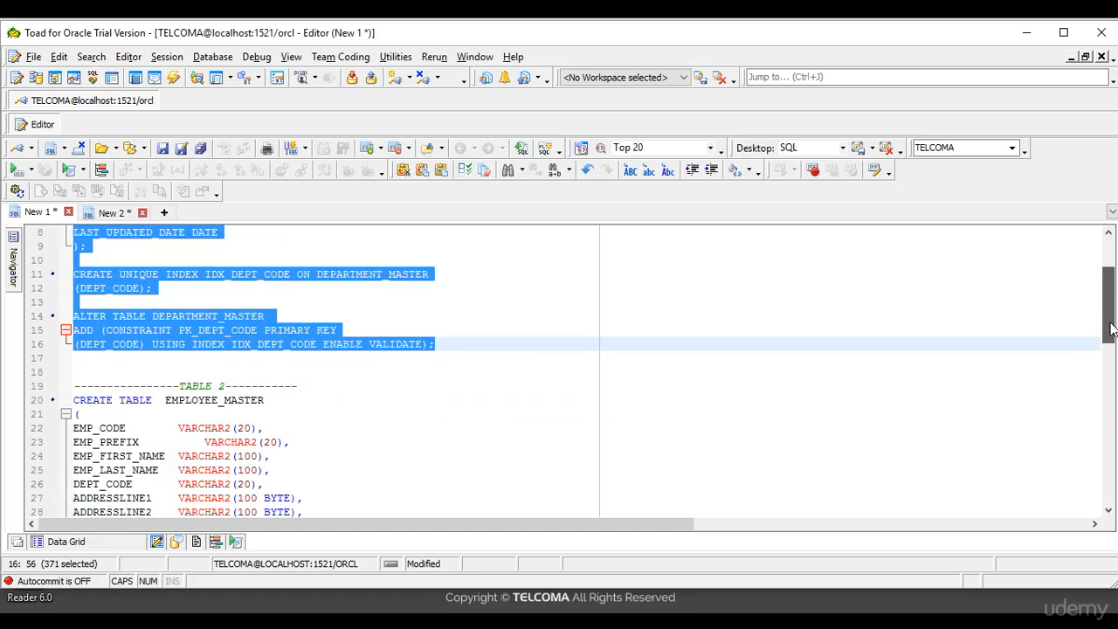
{"action": "scroll", "scroll_direction": "down", "scroll_amount": 3}
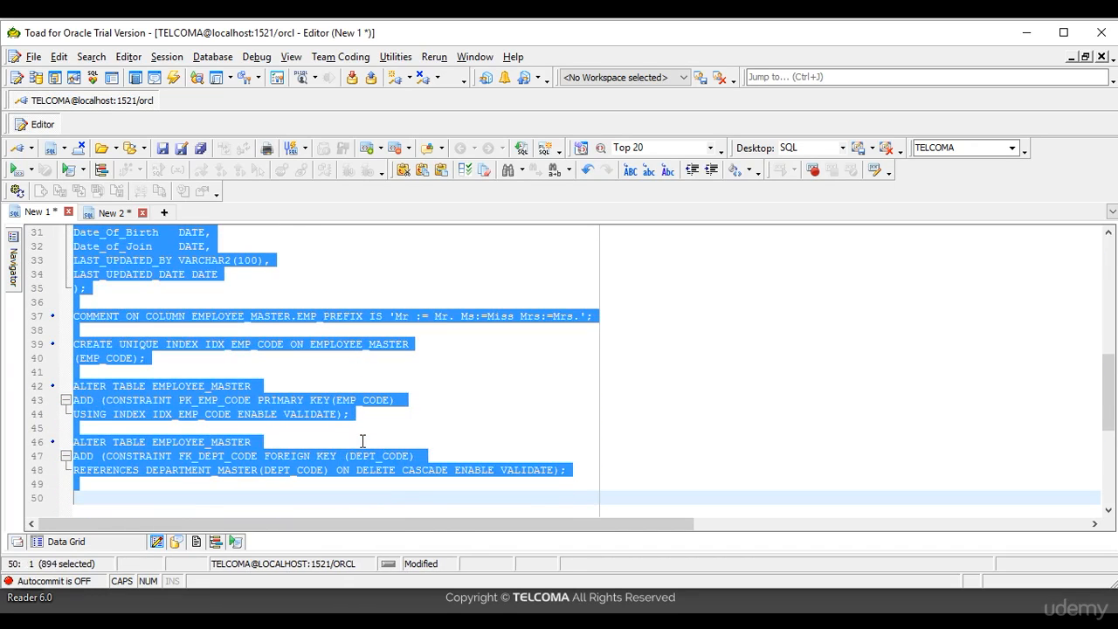
{"action": "mouse_move", "coordinate": [166, 213]}
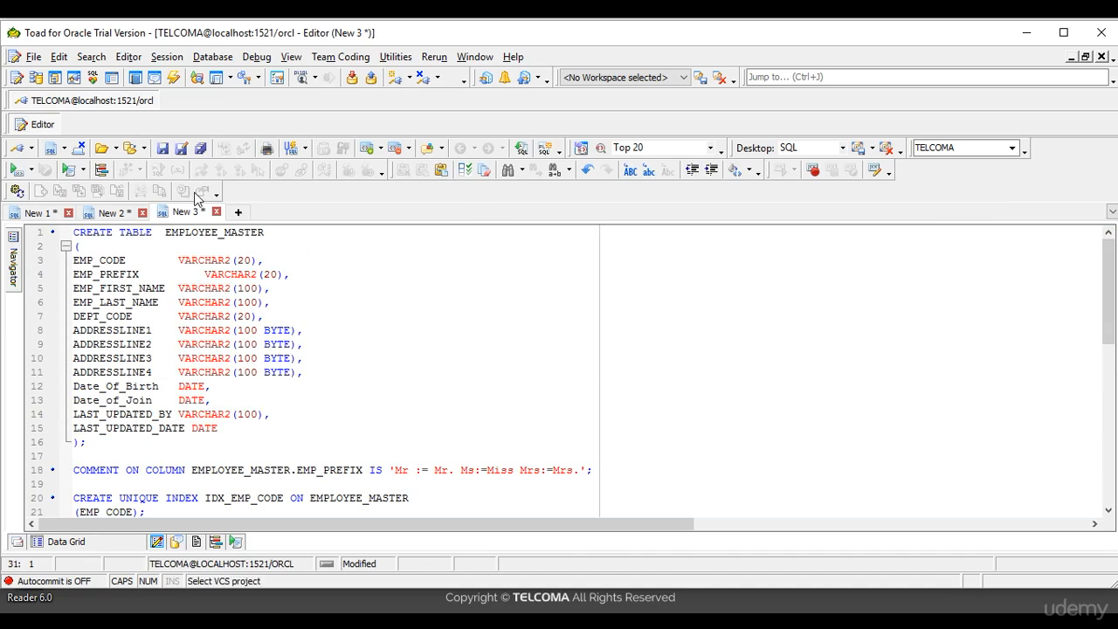
{"action": "double_click", "coordinate": [214, 232]}
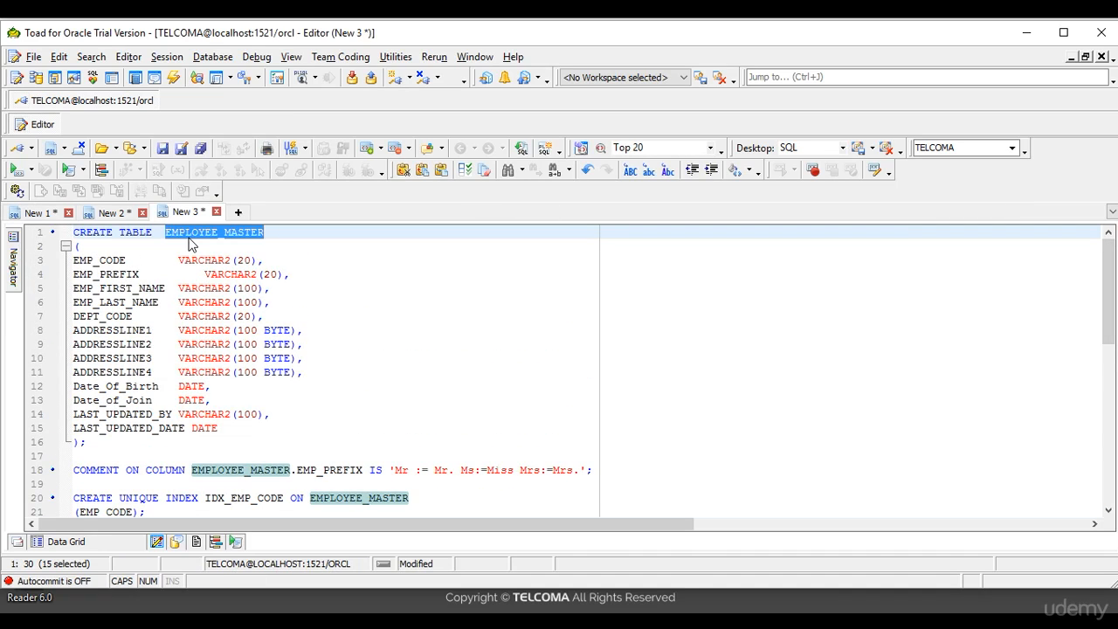
{"action": "mouse_move", "coordinate": [80, 489]}
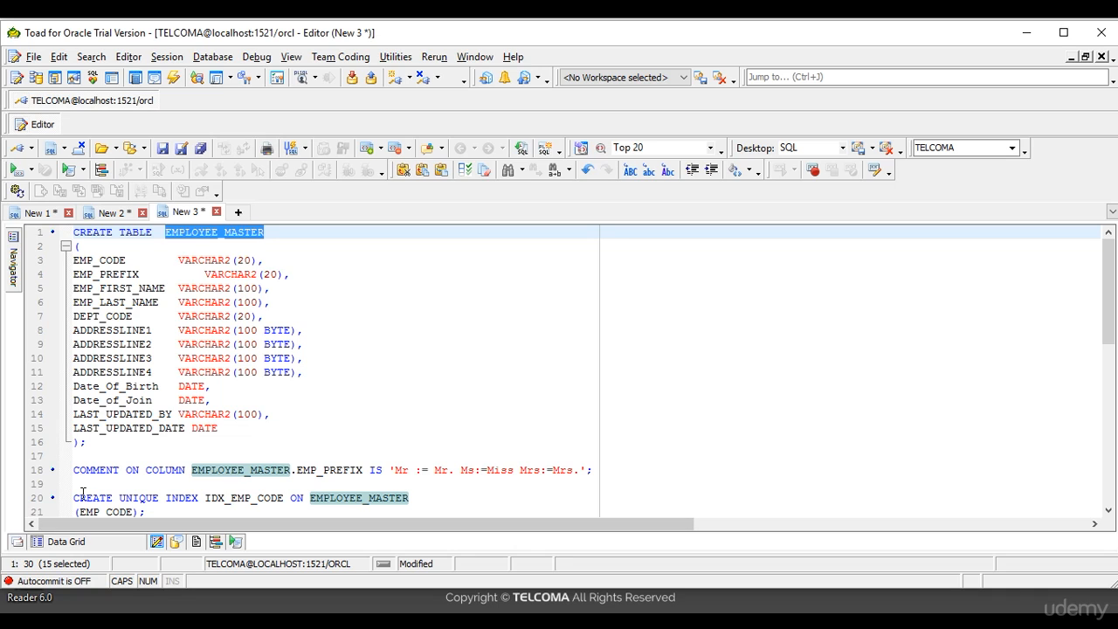
{"action": "mouse_move", "coordinate": [103, 260]}
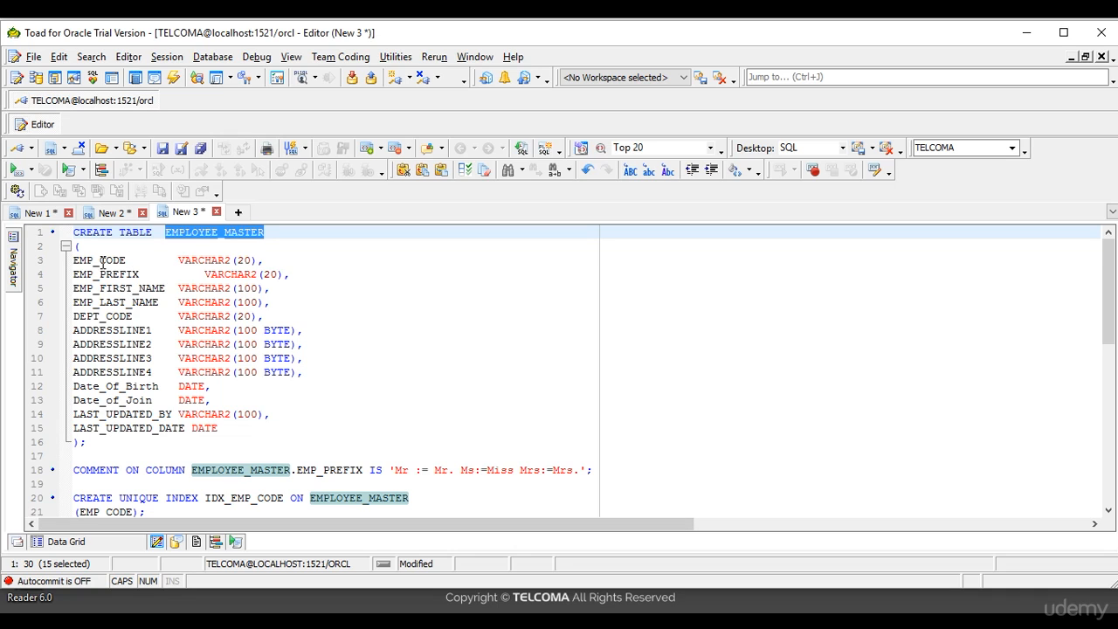
{"action": "double_click", "coordinate": [105, 273]}
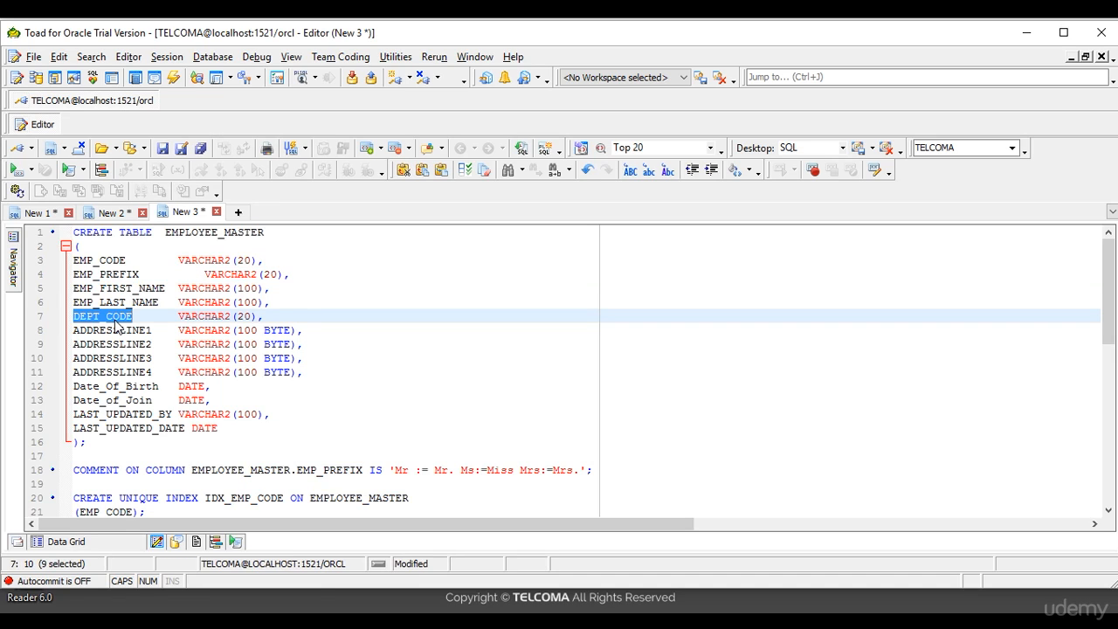
{"action": "mouse_move", "coordinate": [805, 405]}
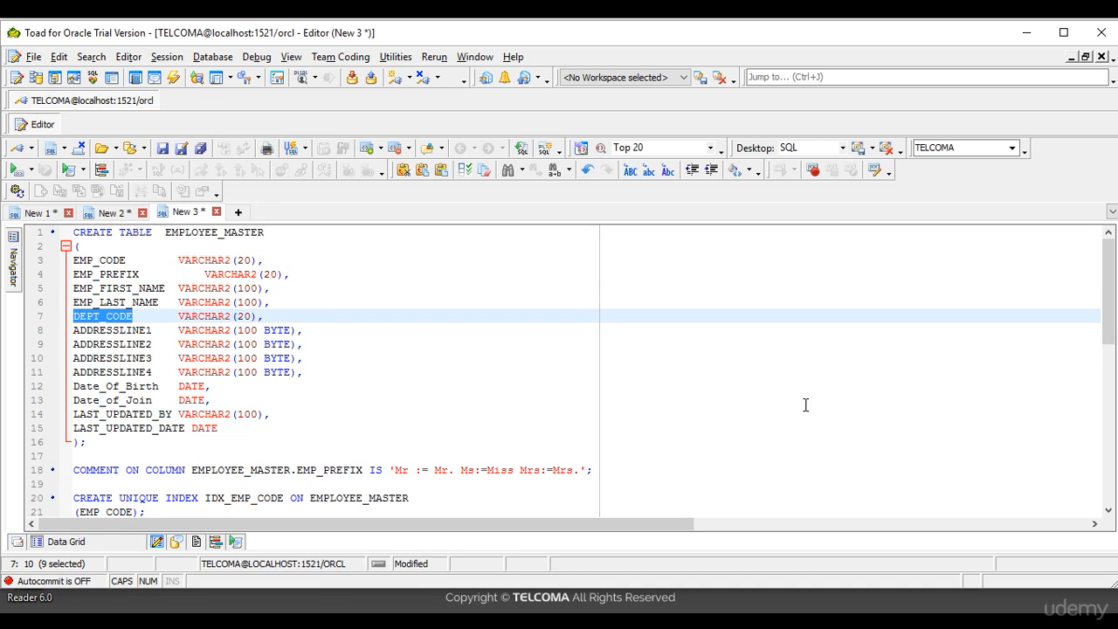
{"action": "scroll", "scroll_direction": "down", "scroll_amount": 3}
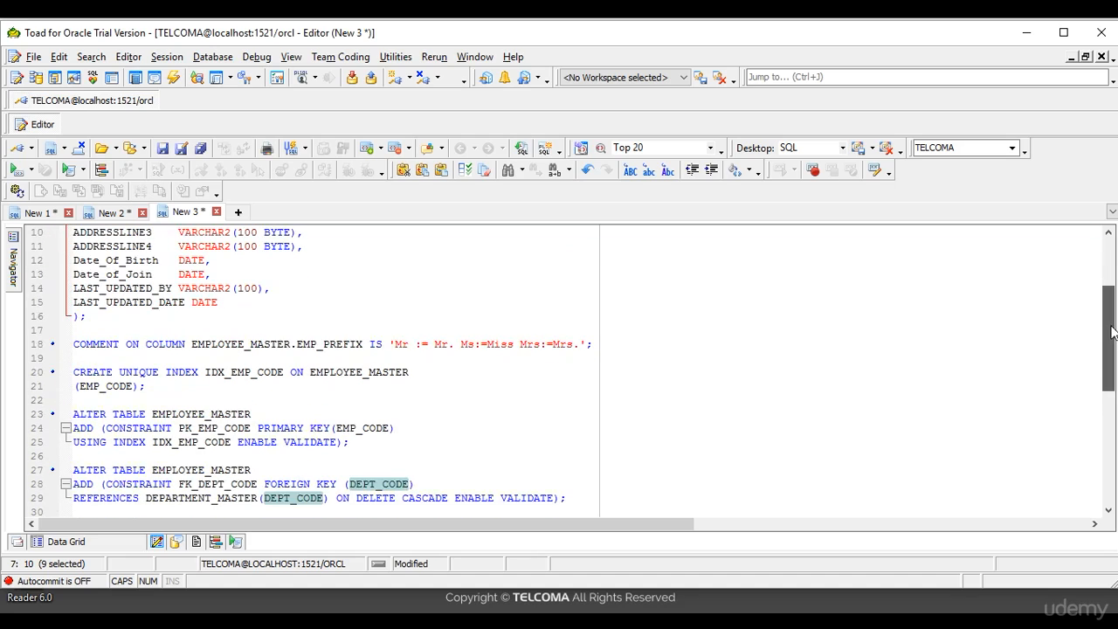
{"action": "mouse_move", "coordinate": [396, 343]}
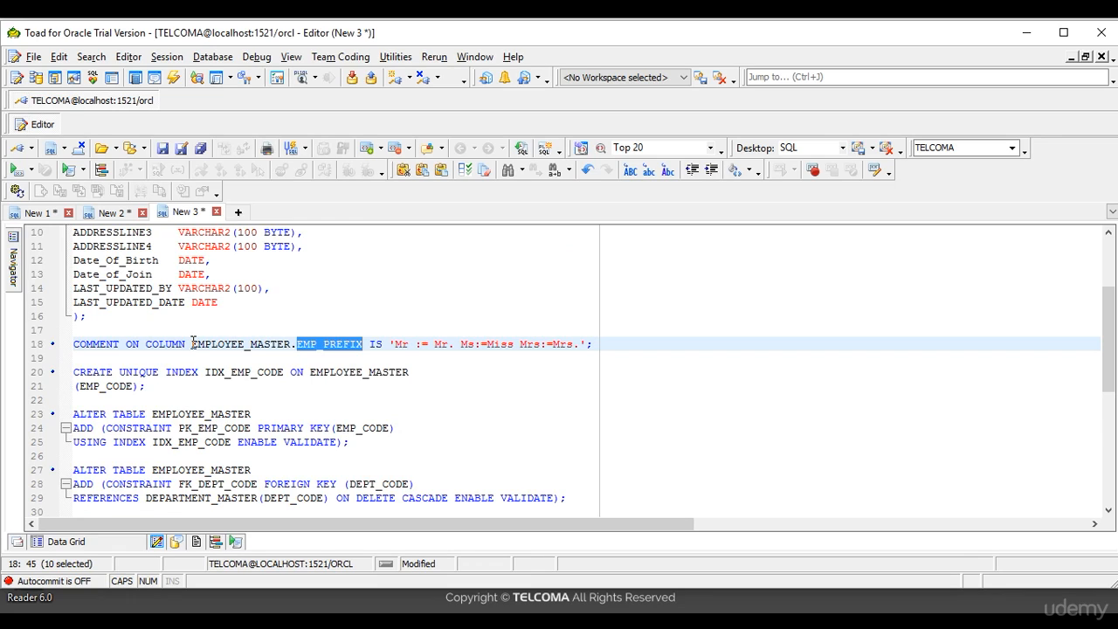
{"action": "mouse_move", "coordinate": [417, 344]}
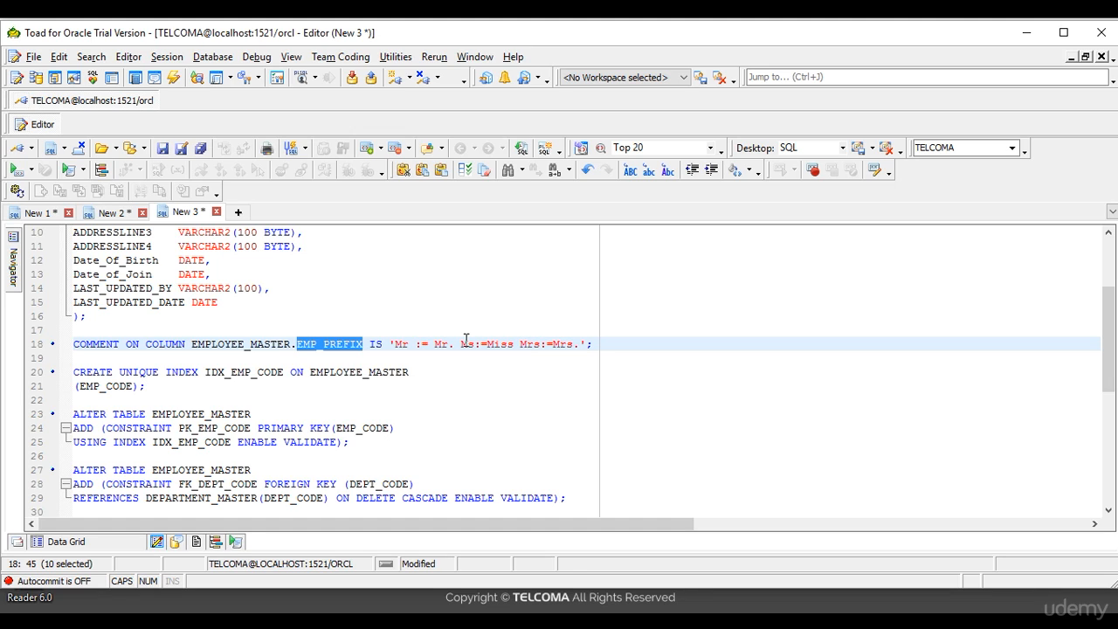
{"action": "mouse_move", "coordinate": [169, 389]}
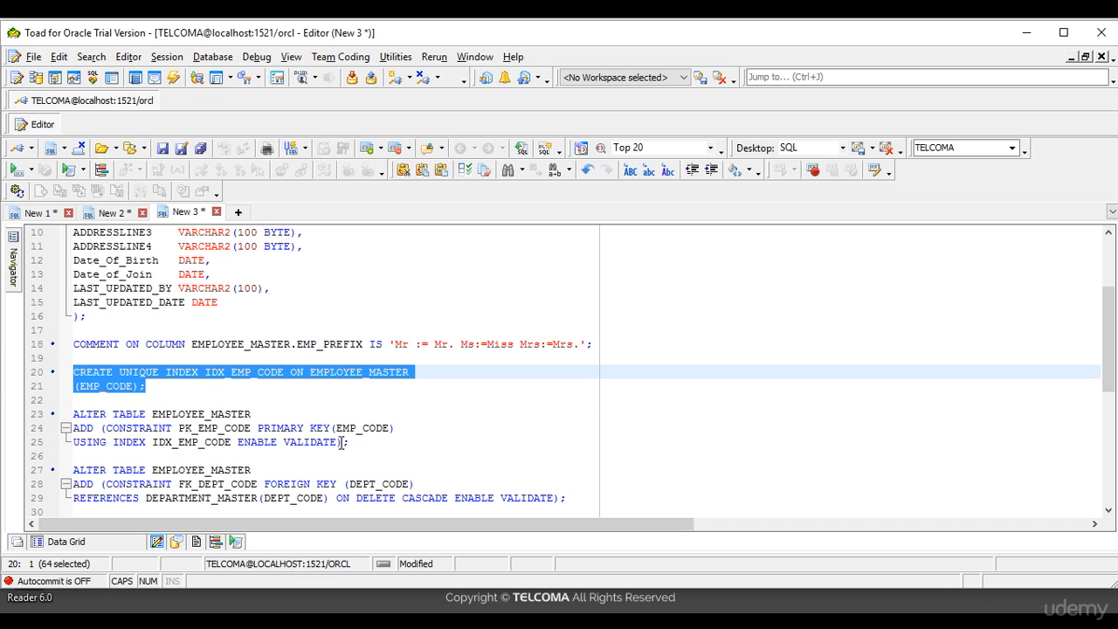
{"action": "mouse_move", "coordinate": [358, 441]}
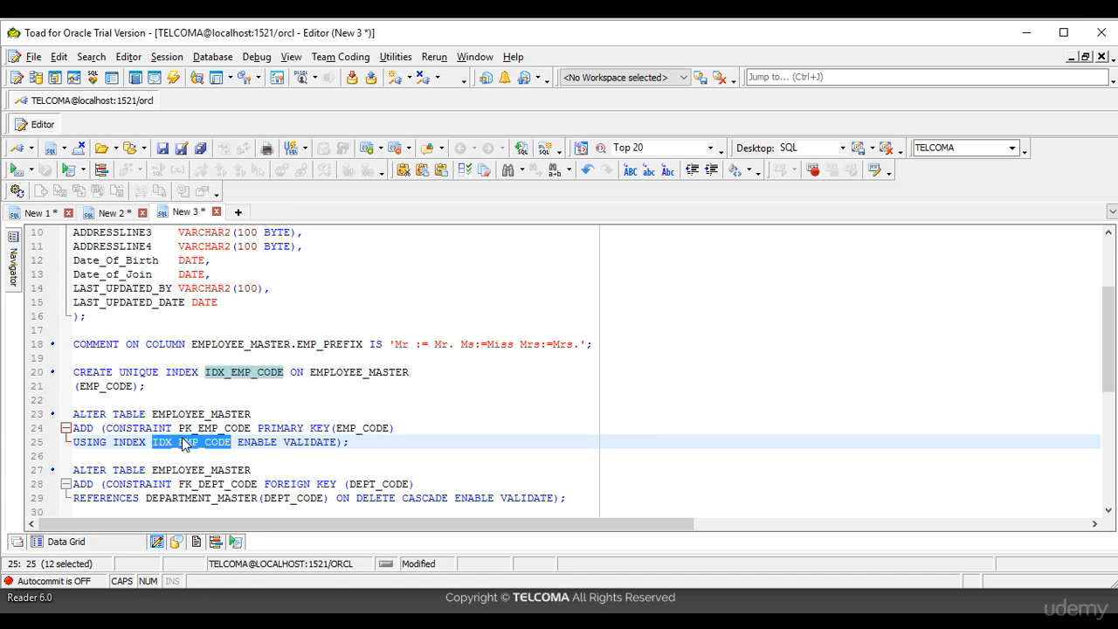
{"action": "left_click", "coordinate": [365, 428]}
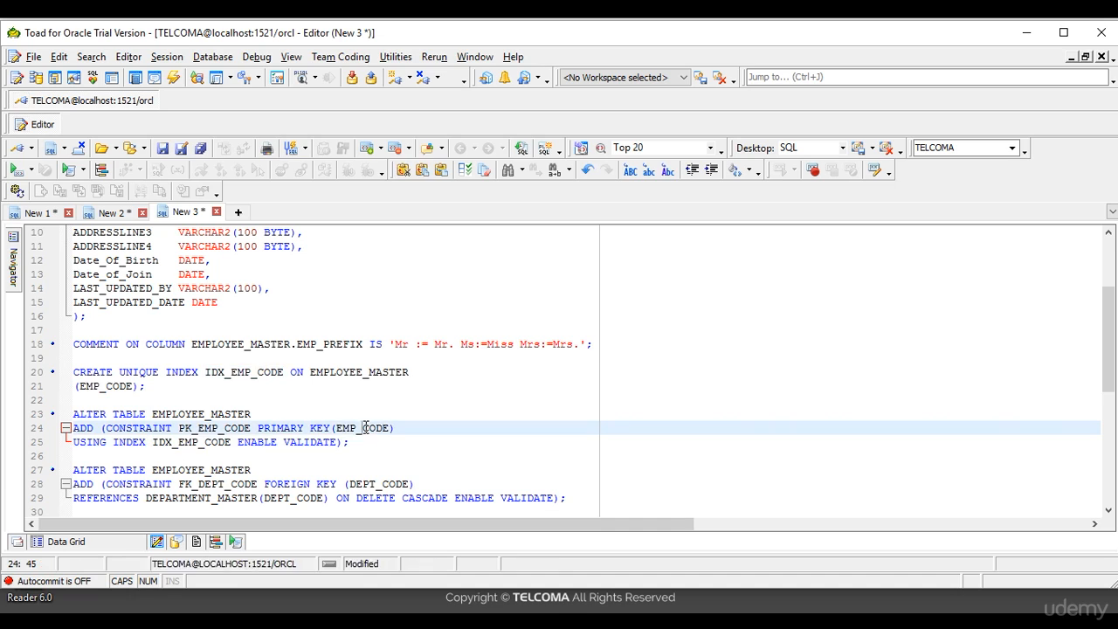
{"action": "double_click", "coordinate": [365, 428]}
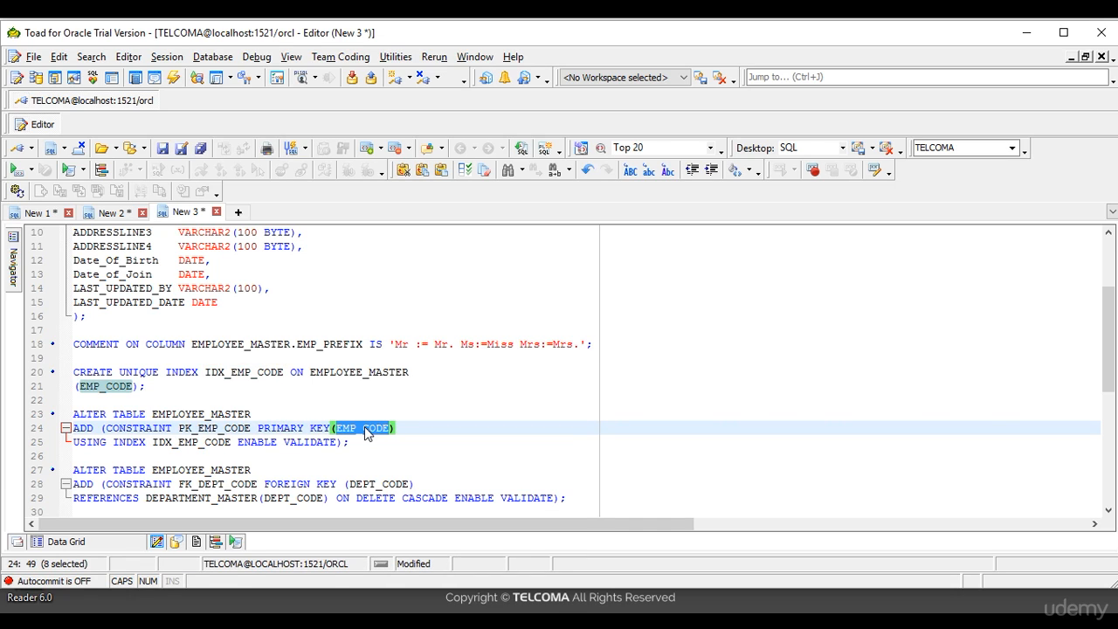
{"action": "mouse_move", "coordinate": [1064, 386]}
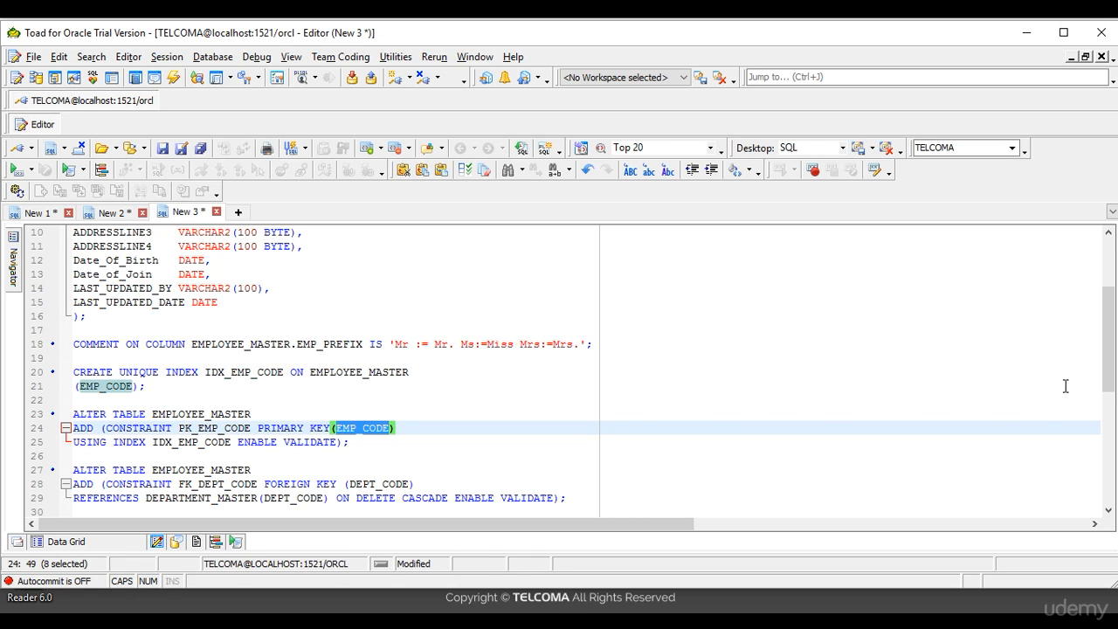
{"action": "scroll", "scroll_direction": "down", "scroll_amount": 3}
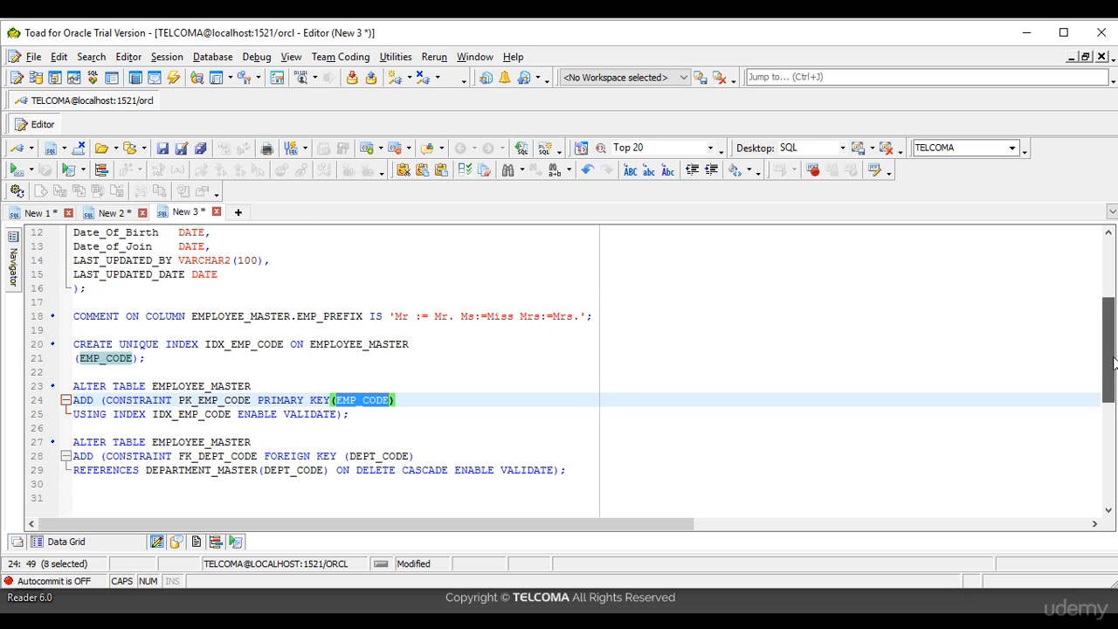
{"action": "scroll", "scroll_direction": "down", "scroll_amount": 3}
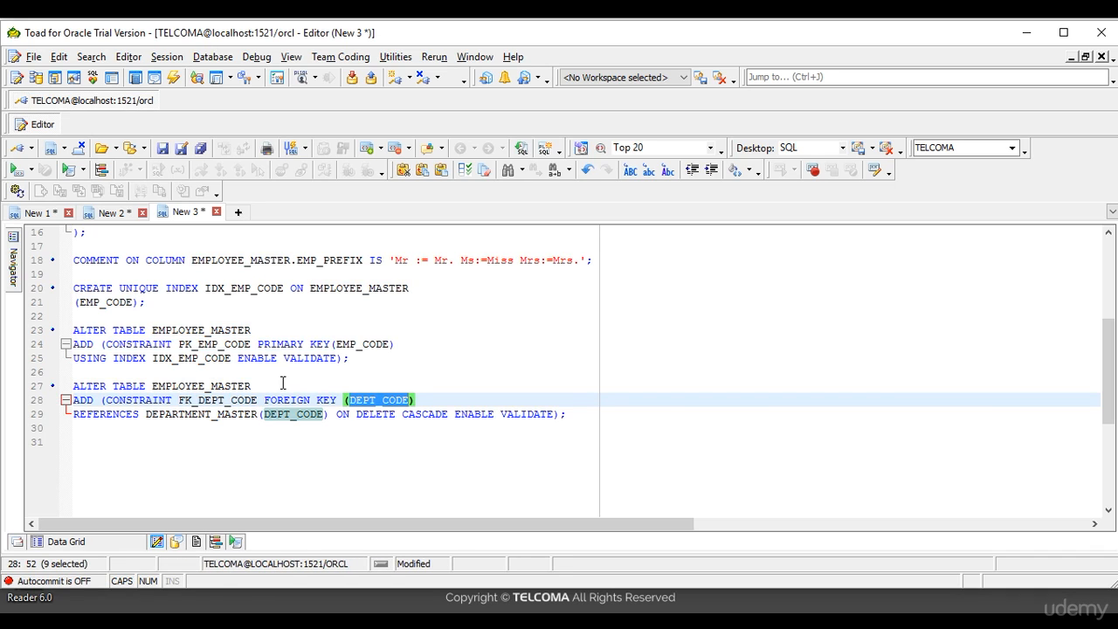
{"action": "mouse_move", "coordinate": [177, 418]}
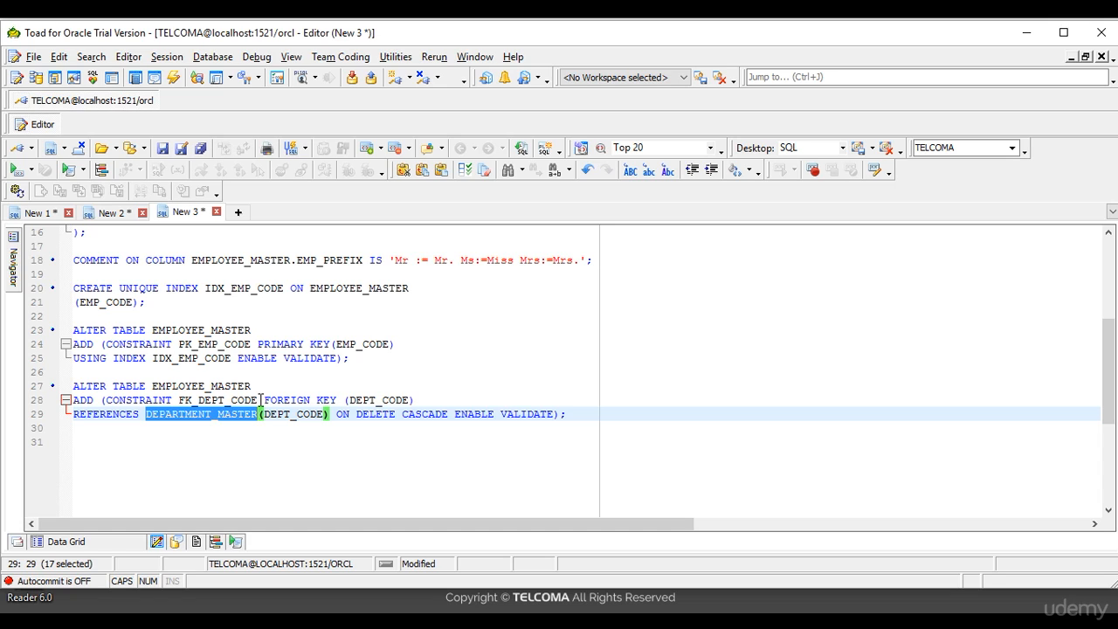
{"action": "mouse_move", "coordinate": [304, 415]}
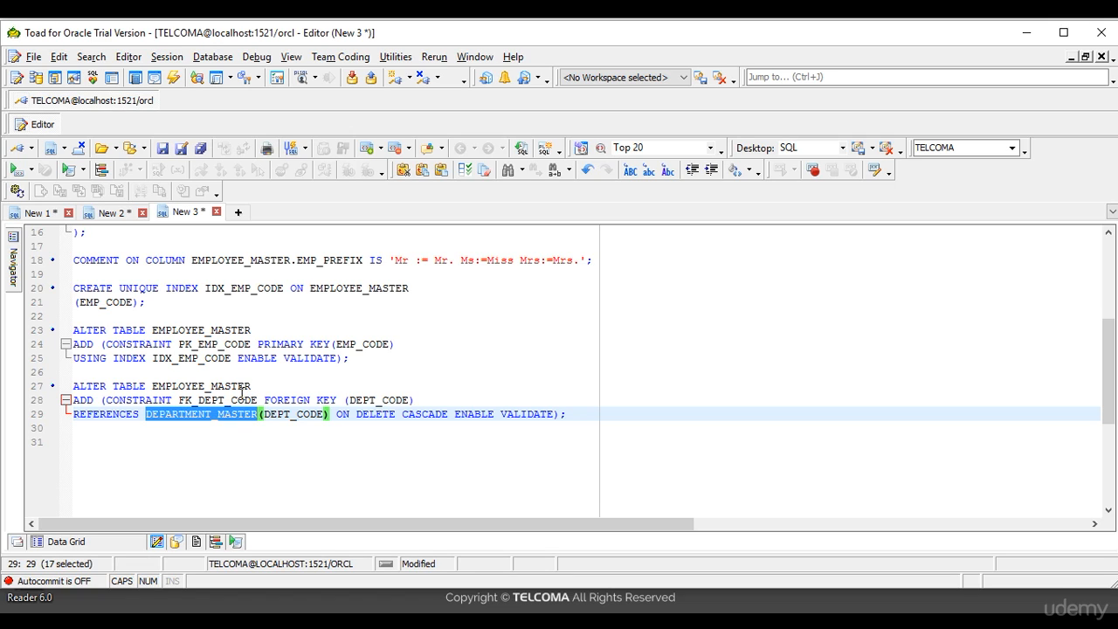
{"action": "mouse_move", "coordinate": [355, 400]}
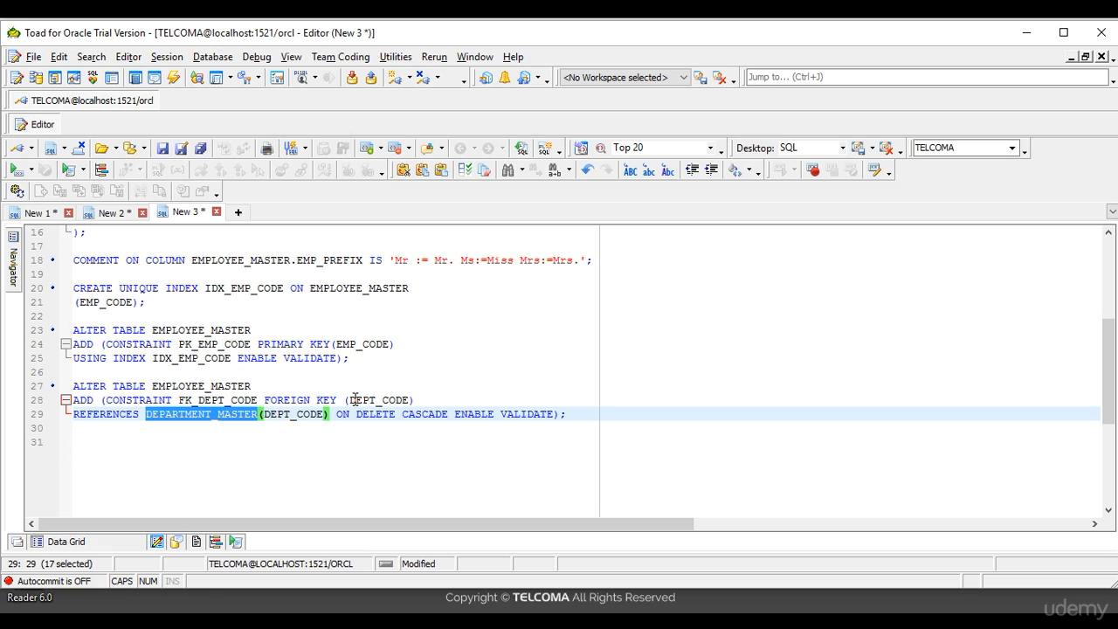
{"action": "mouse_move", "coordinate": [179, 428]}
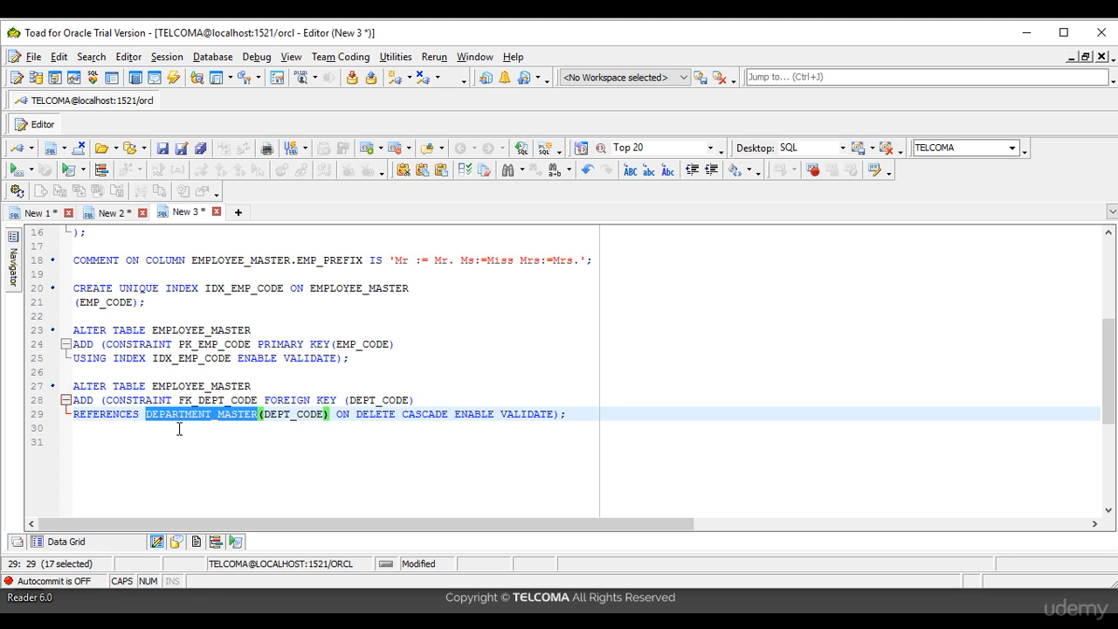
{"action": "mouse_move", "coordinate": [286, 422]}
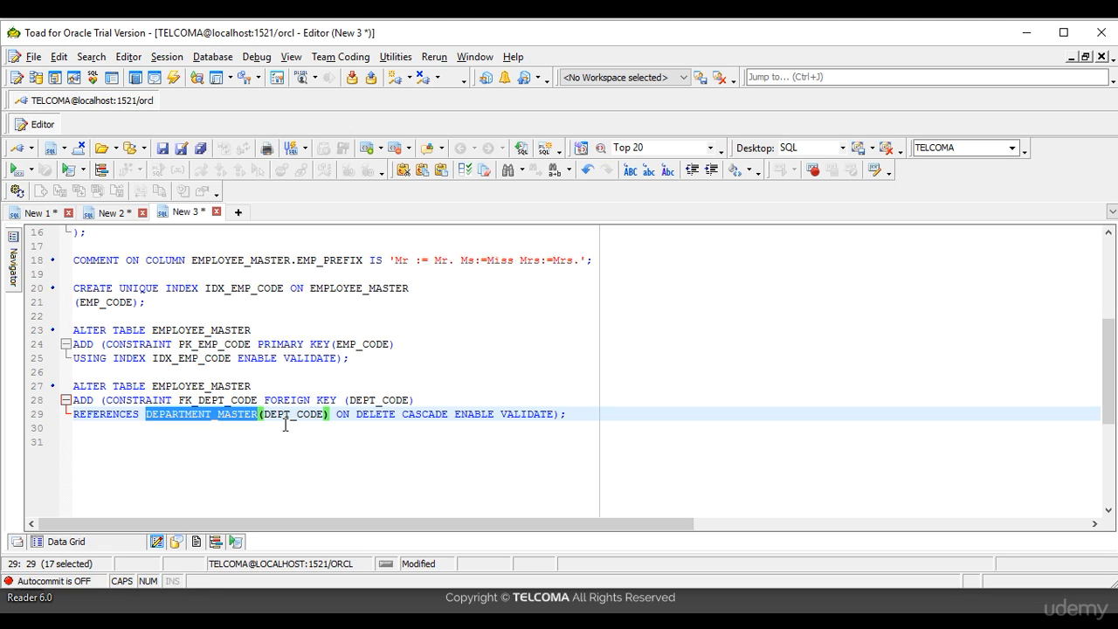
{"action": "mouse_move", "coordinate": [387, 390]}
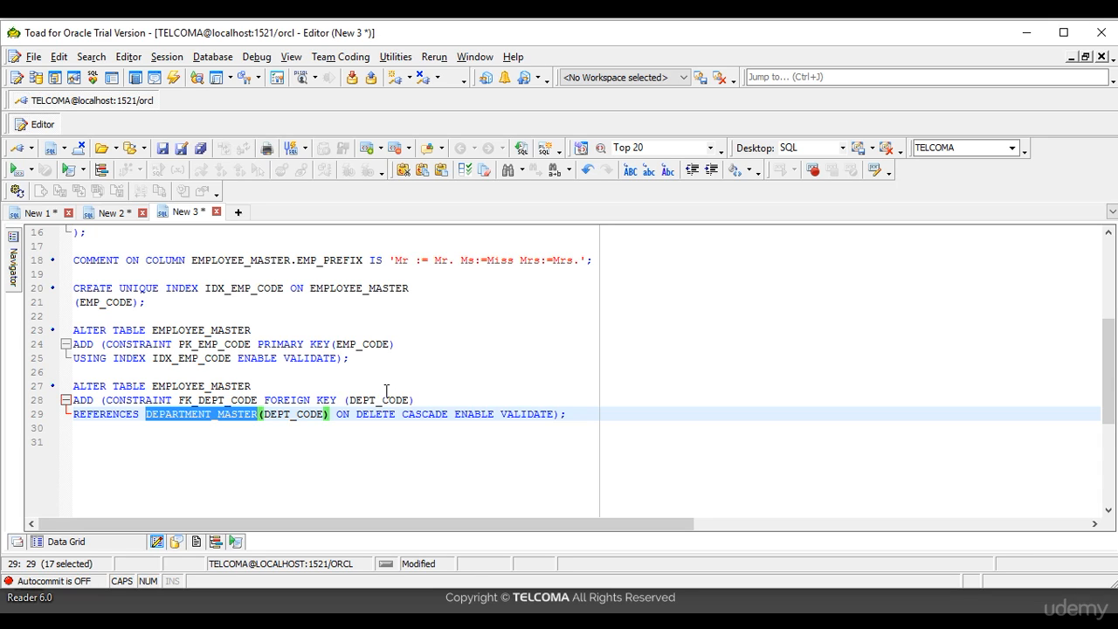
{"action": "mouse_move", "coordinate": [434, 436]}
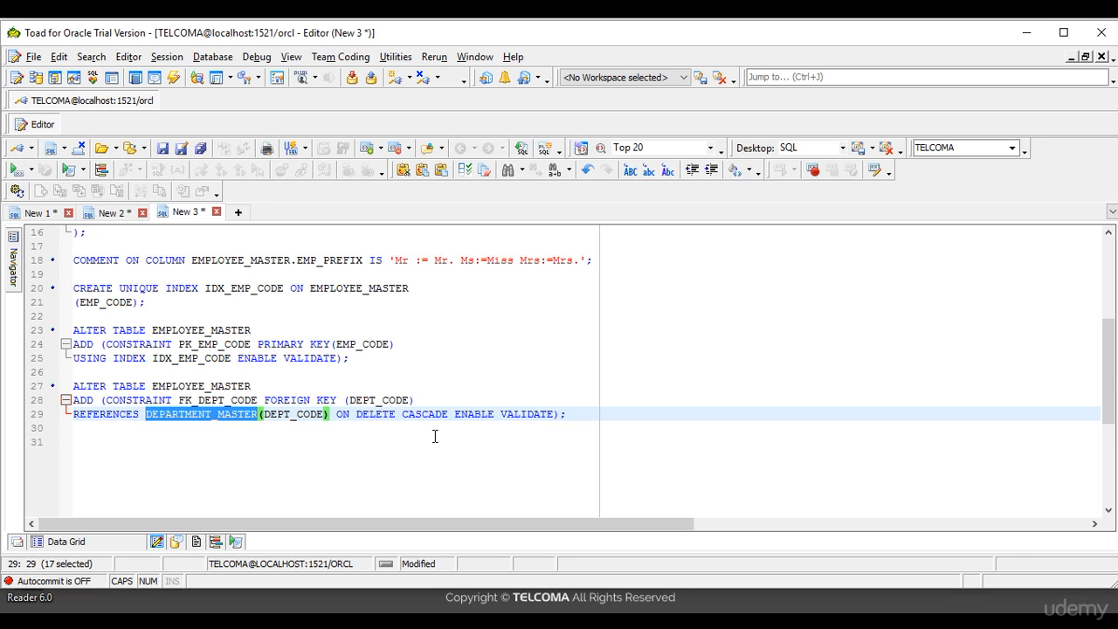
{"action": "mouse_move", "coordinate": [393, 414]}
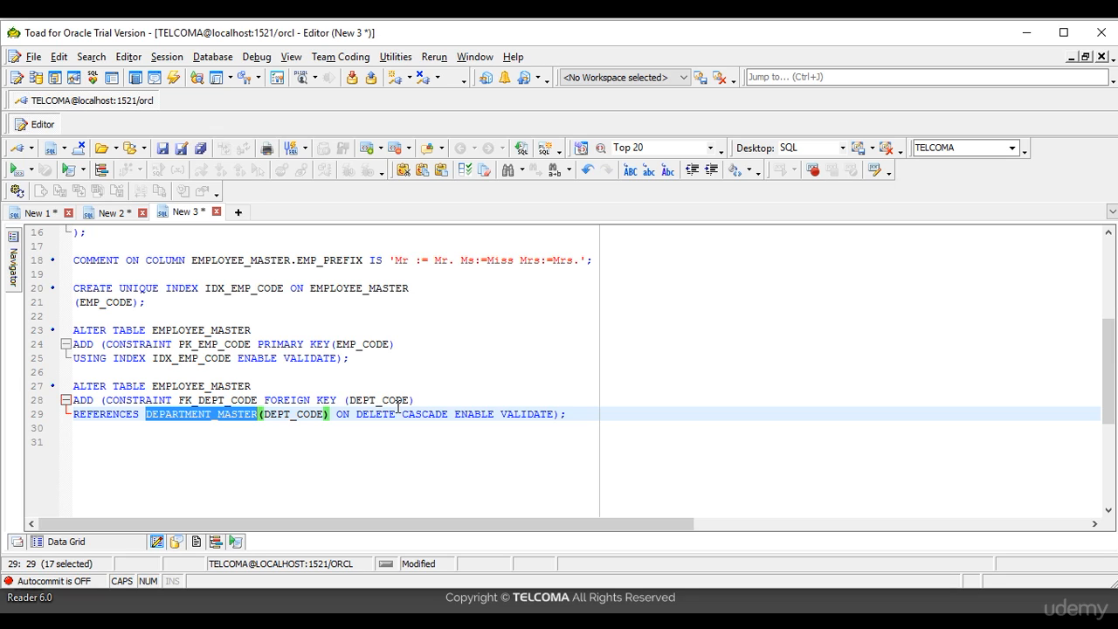
{"action": "mouse_move", "coordinate": [380, 400]}
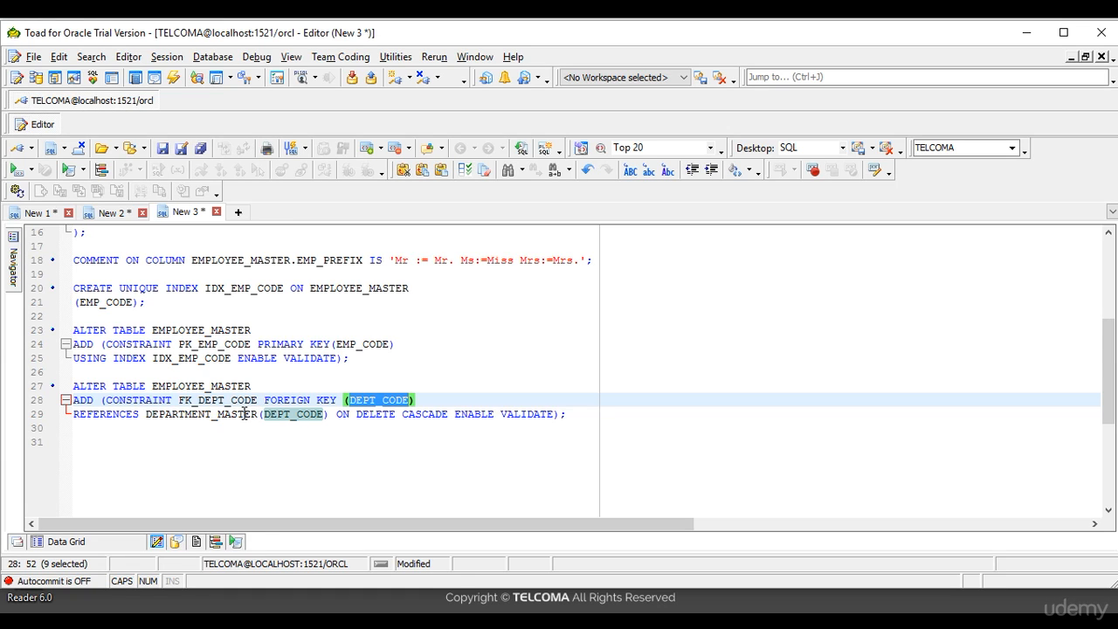
{"action": "double_click", "coordinate": [201, 414]}
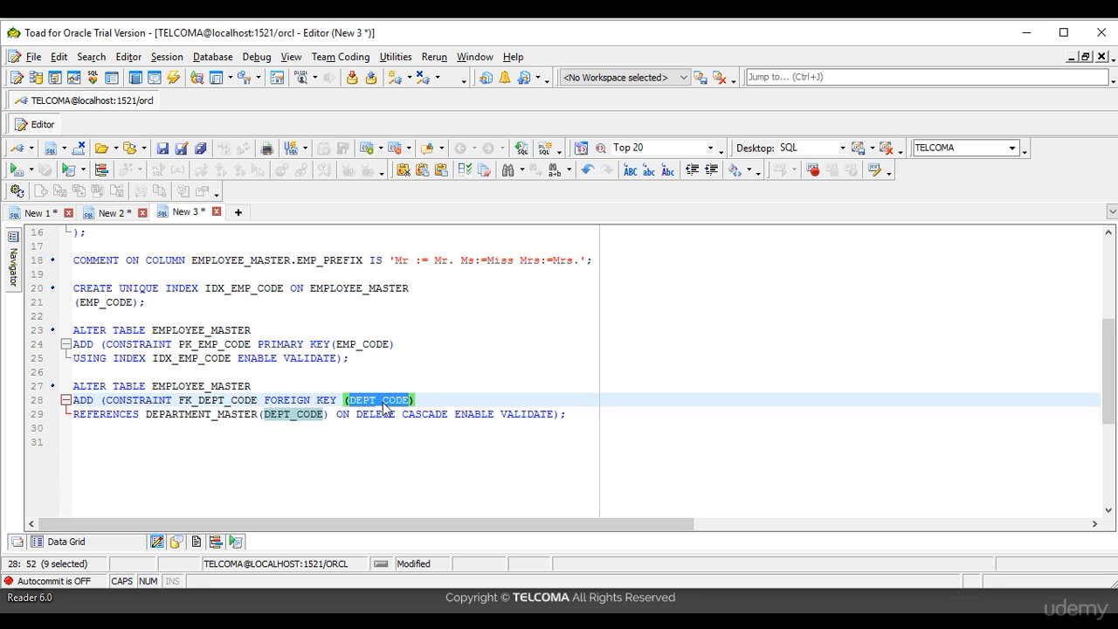
{"action": "left_click", "coordinate": [386, 400]}
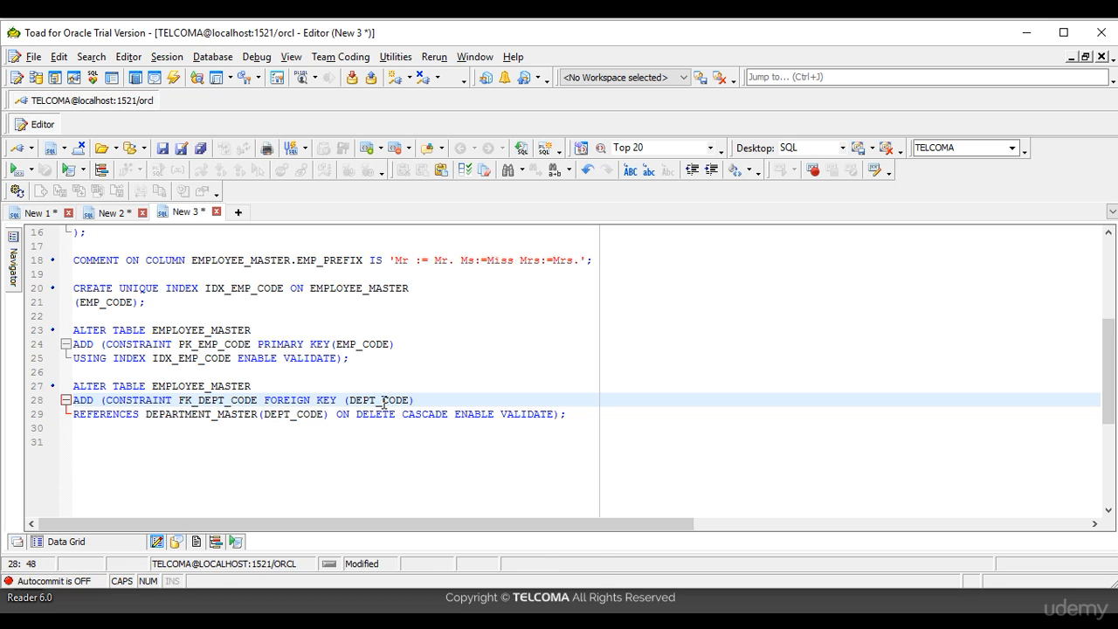